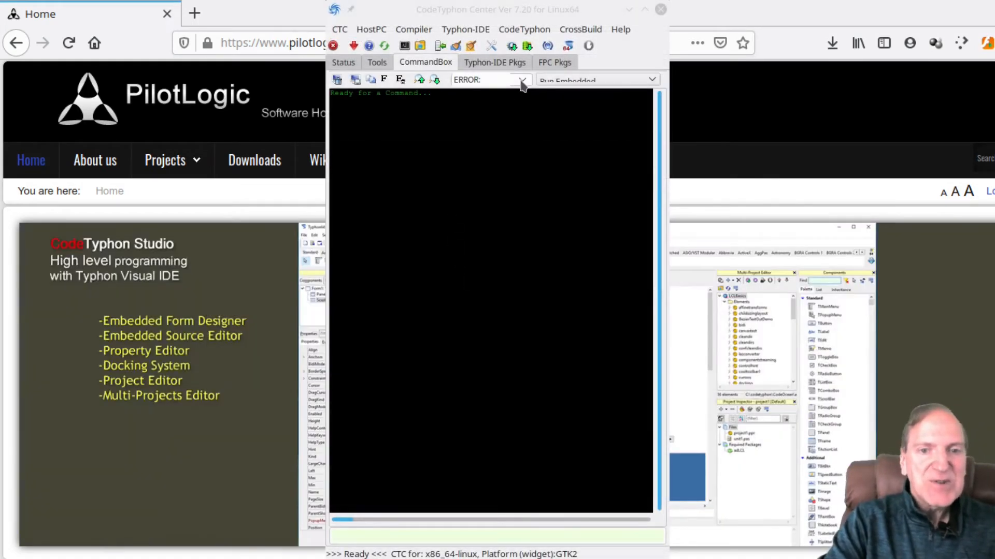
# - Run CodeTyphon's old CT project file conversion and dismiss its dialog
pyautogui.click(523, 29)
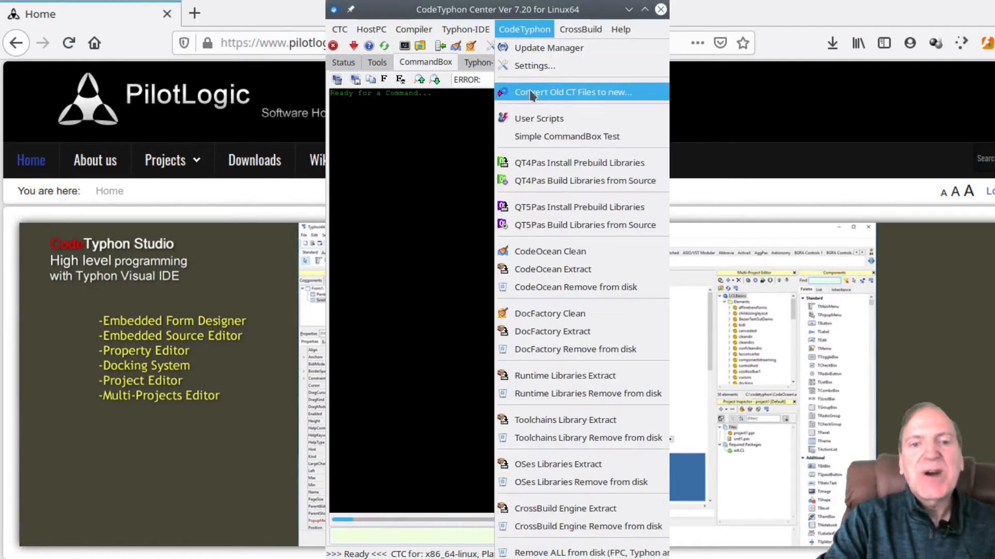
pyautogui.click(571, 92)
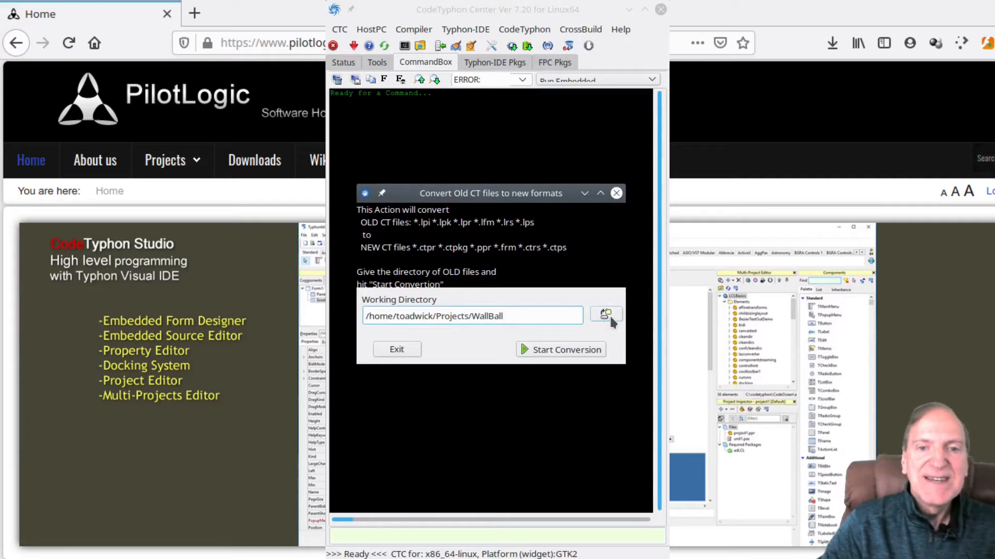
pyautogui.moveTo(560, 350)
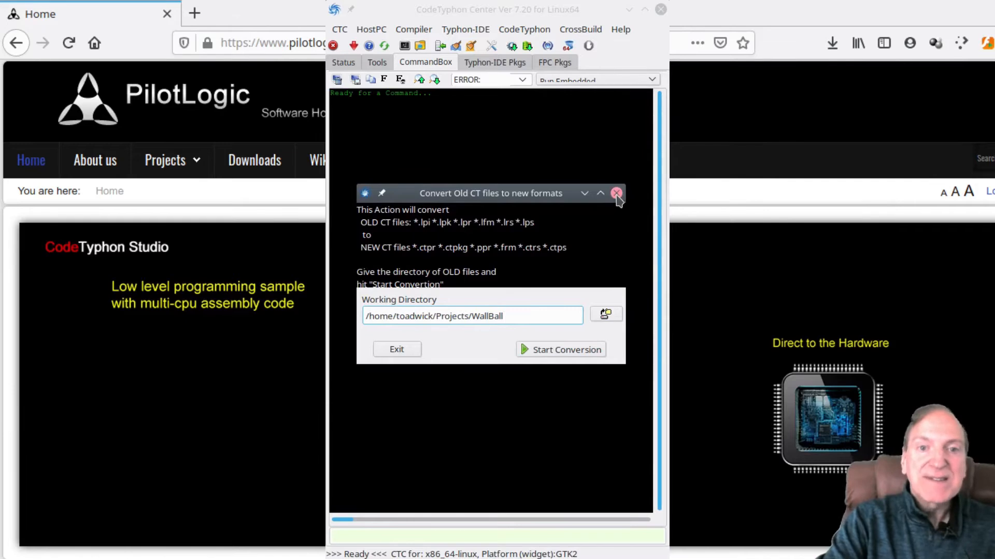
pyautogui.click(614, 192)
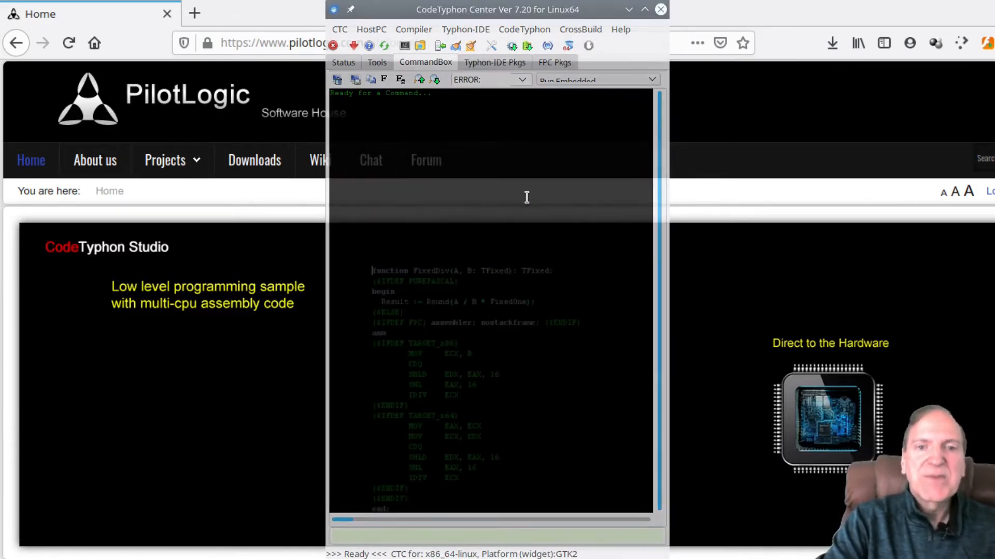
pyautogui.click(645, 9)
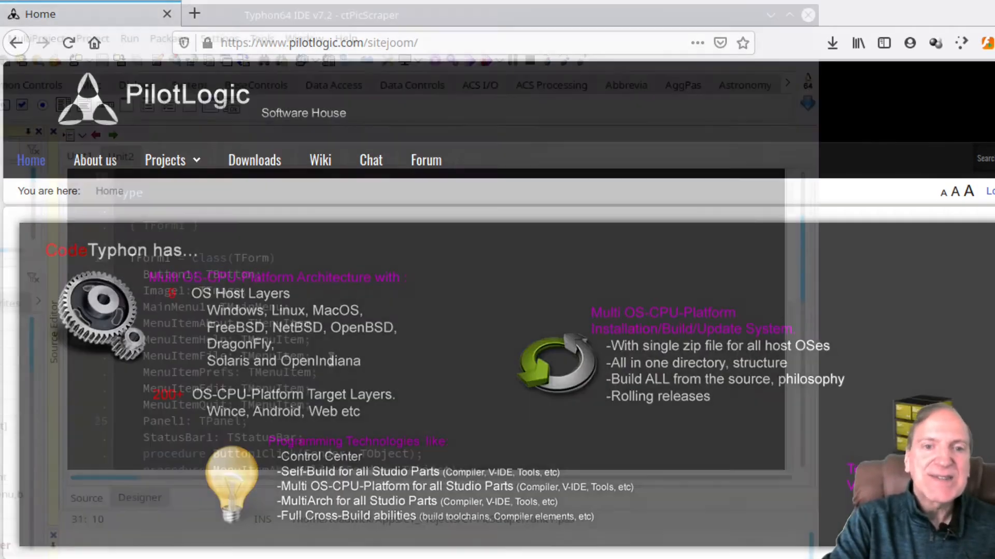
# - Open the package install/uninstall manager and view the lz_education package info
pyautogui.click(169, 39)
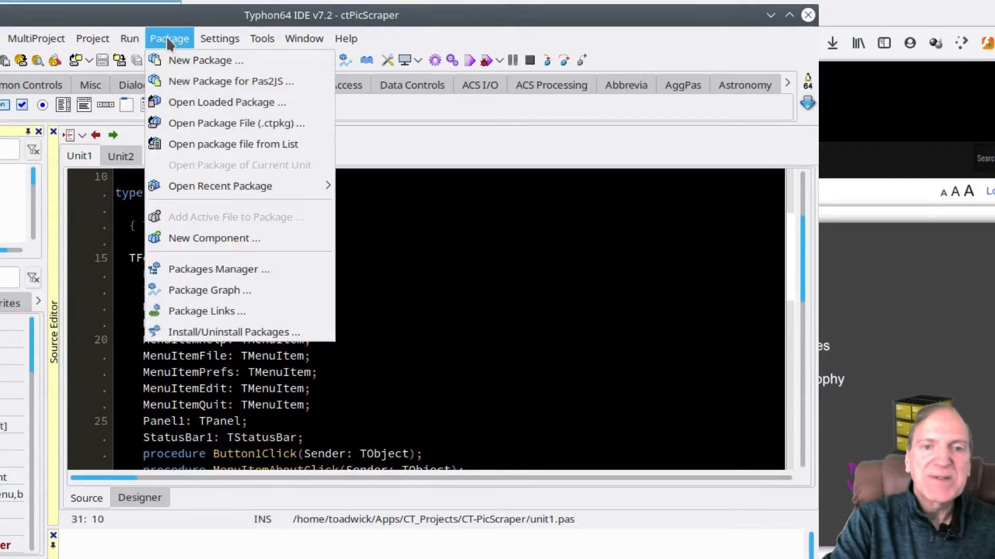
pyautogui.moveTo(234, 331)
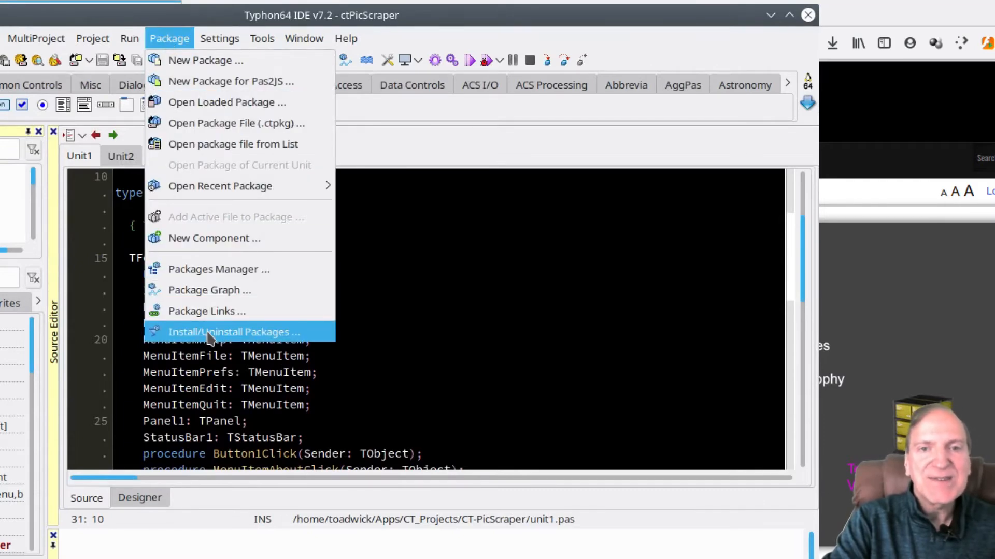
pyautogui.click(232, 332)
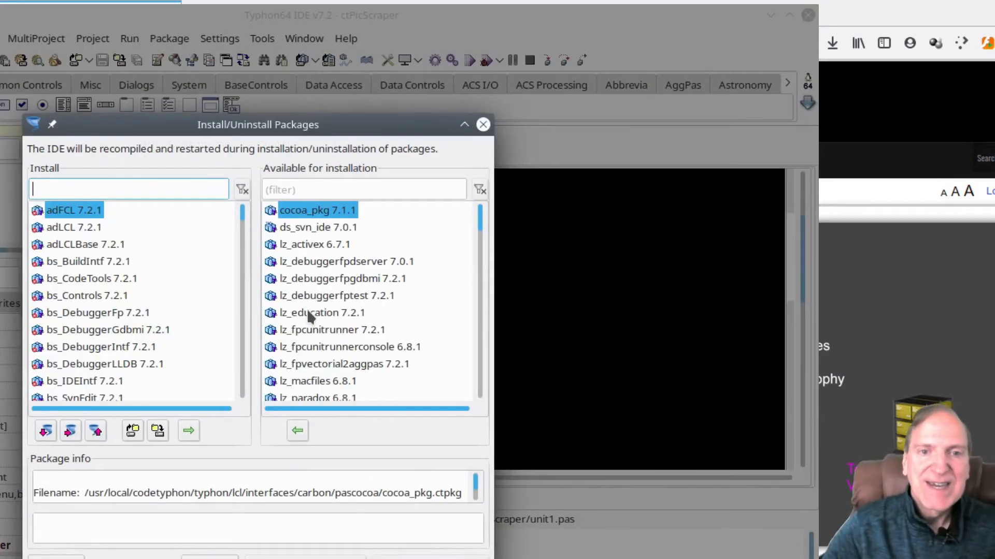
pyautogui.click(321, 311)
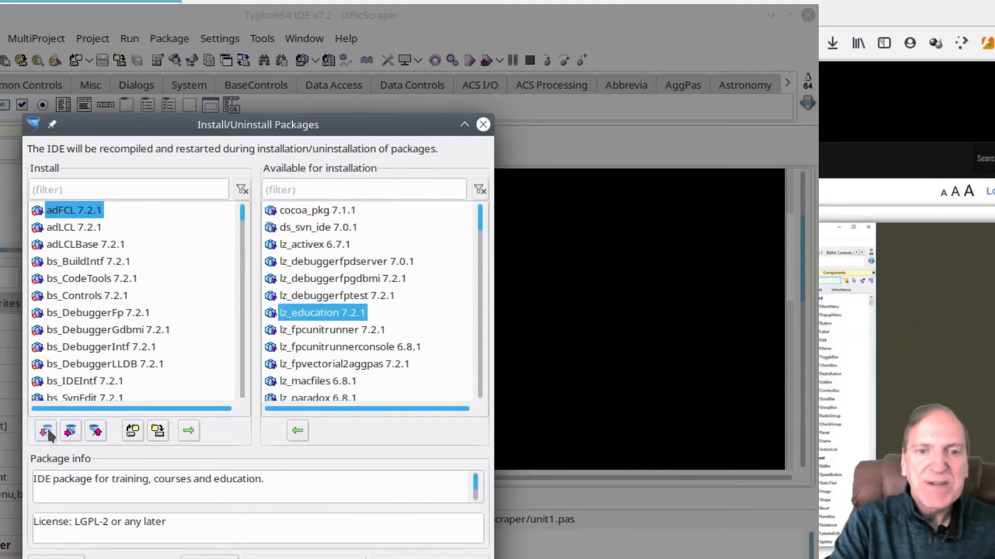
pyautogui.moveTo(45, 431)
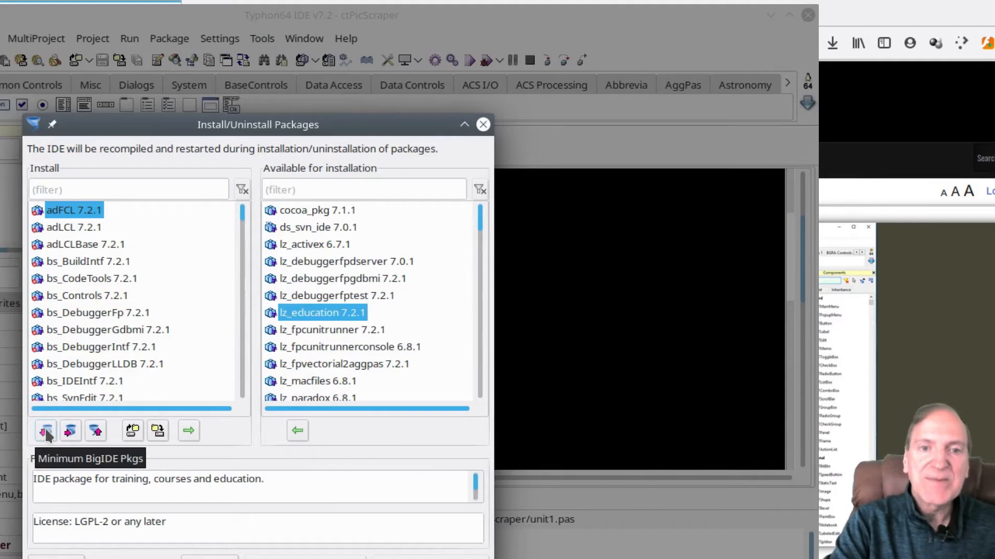
pyautogui.moveTo(70, 431)
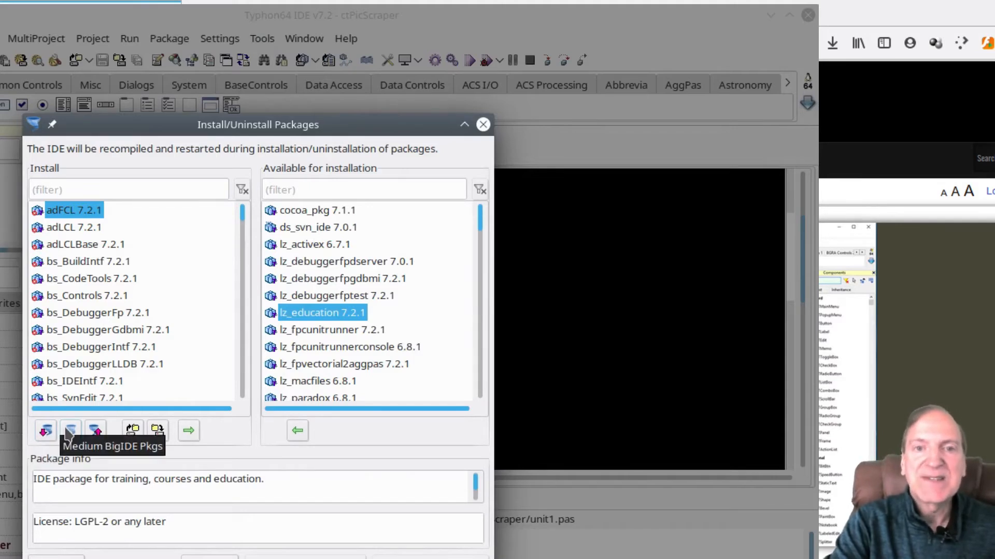
pyautogui.moveTo(96, 431)
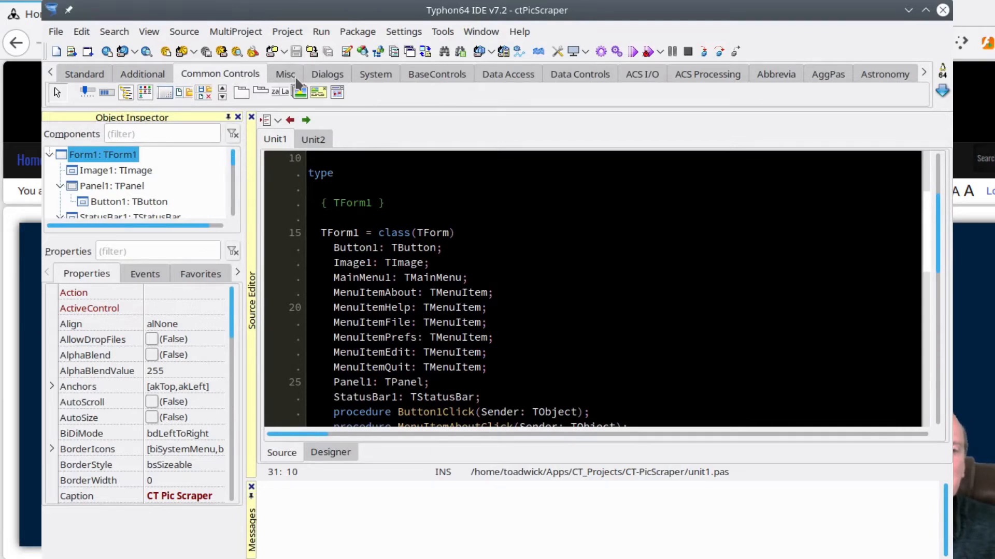
pyautogui.click(507, 73)
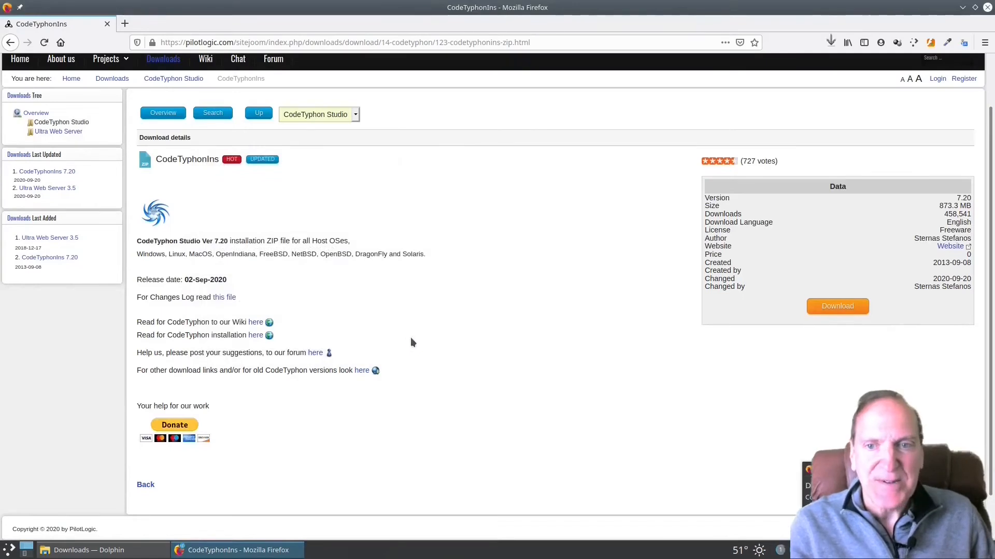
pyautogui.moveTo(453, 354)
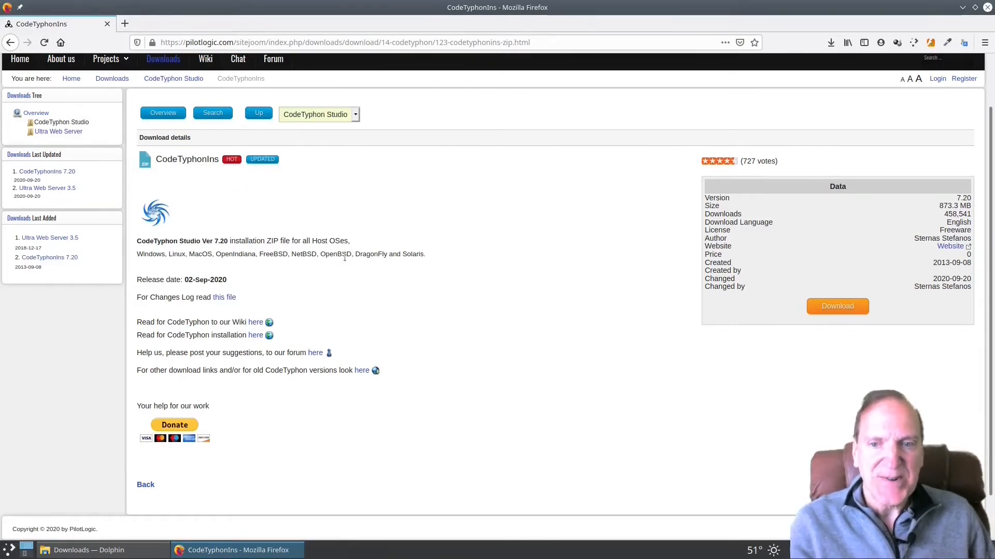
# - Open CodeTyphonIns.zip from Downloads and extract its CodeTyphonIns folder there
pyautogui.click(61, 550)
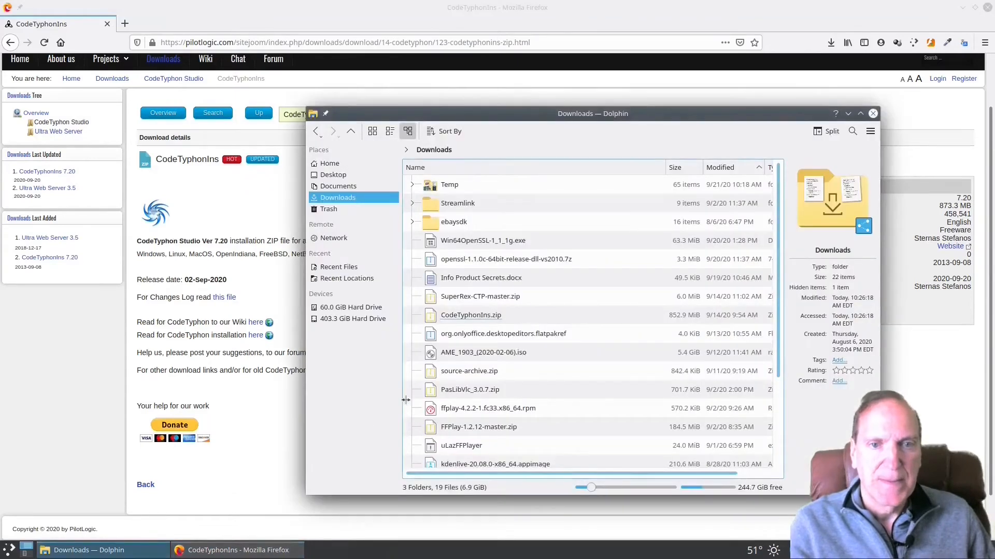
pyautogui.click(471, 315)
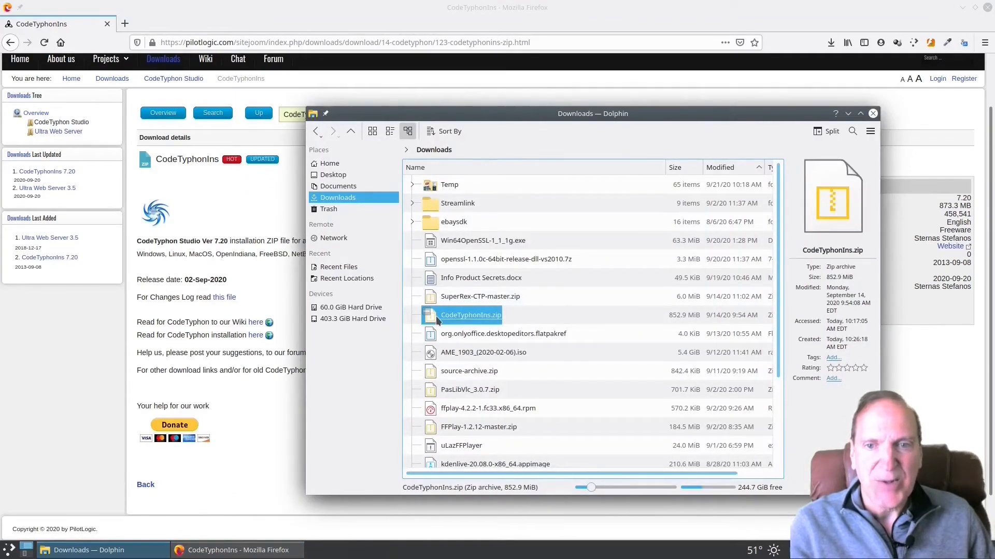
pyautogui.doubleClick(470, 314)
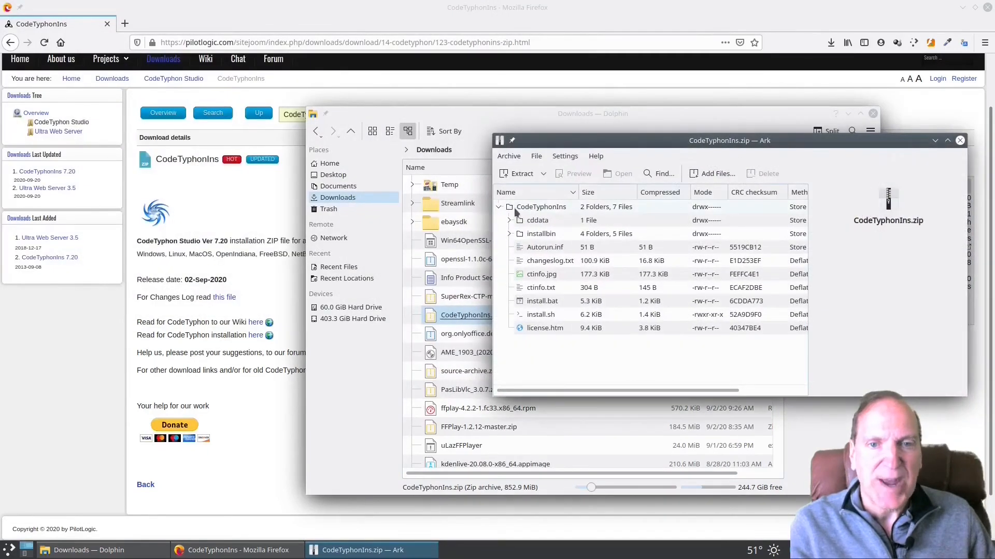
pyautogui.click(540, 207)
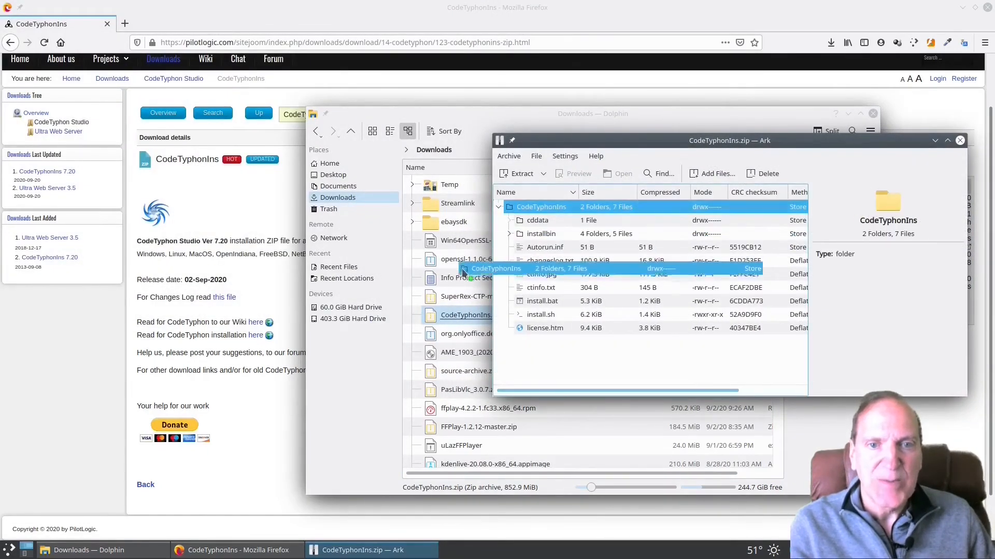
pyautogui.click(521, 173)
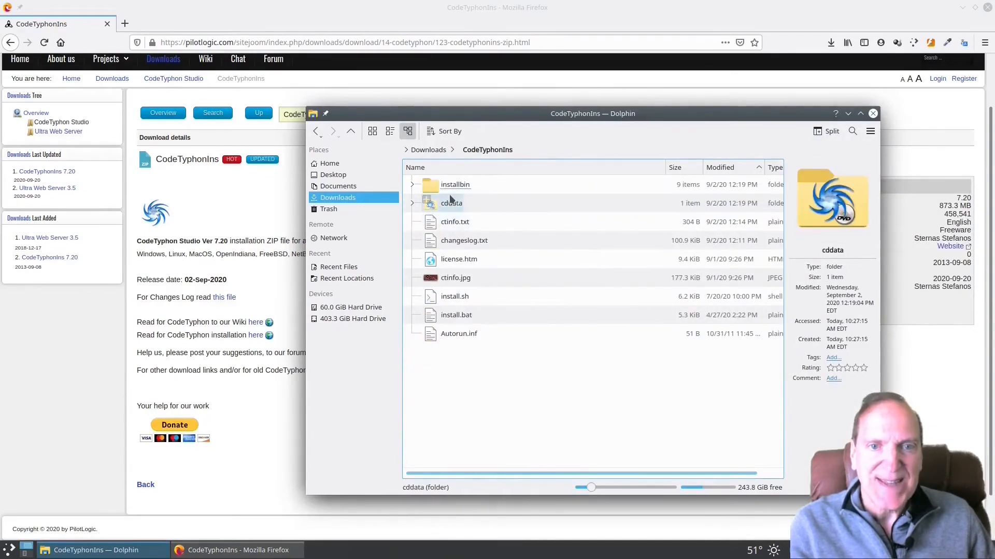
# - Inspect the extracted changeslog.txt, install.sh and install.bat files
pyautogui.click(464, 240)
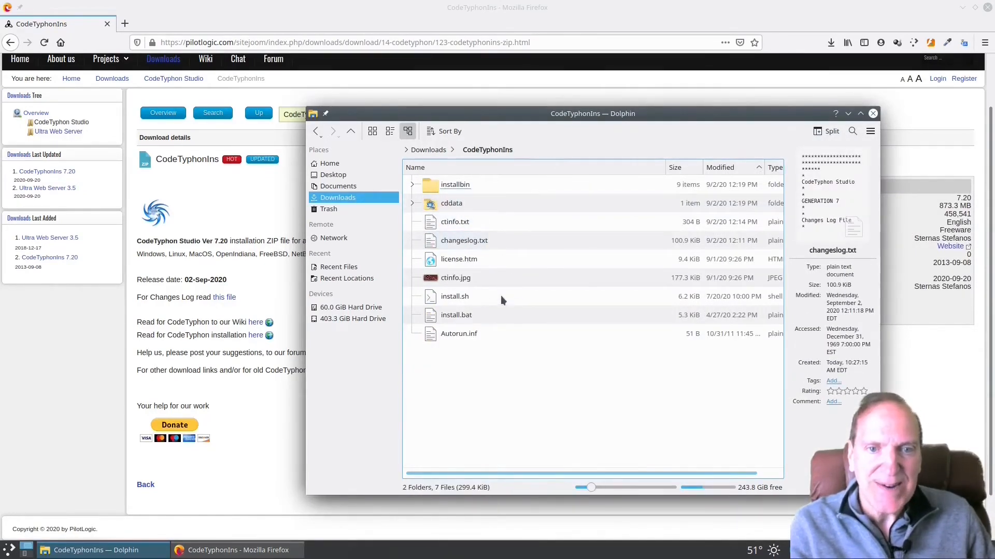
pyautogui.click(454, 296)
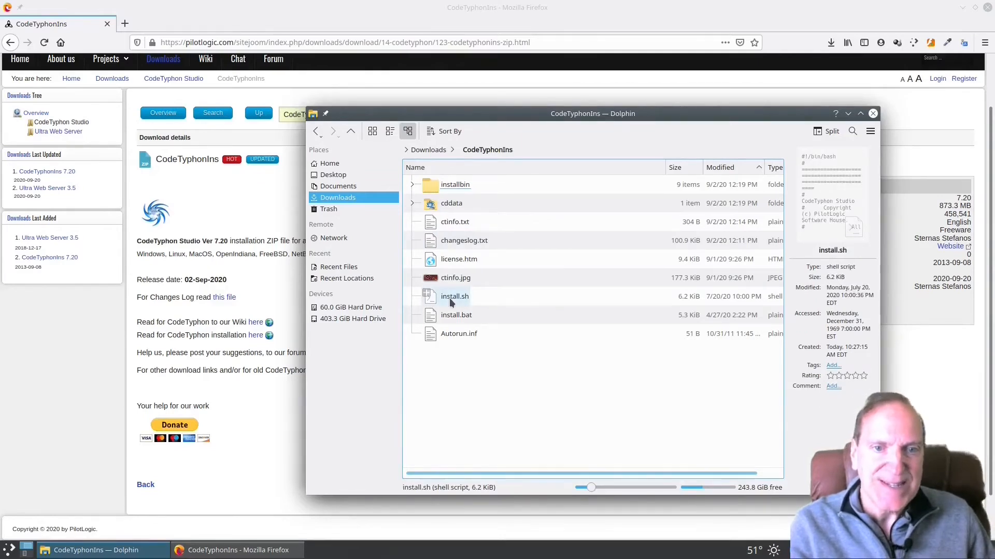
pyautogui.click(455, 314)
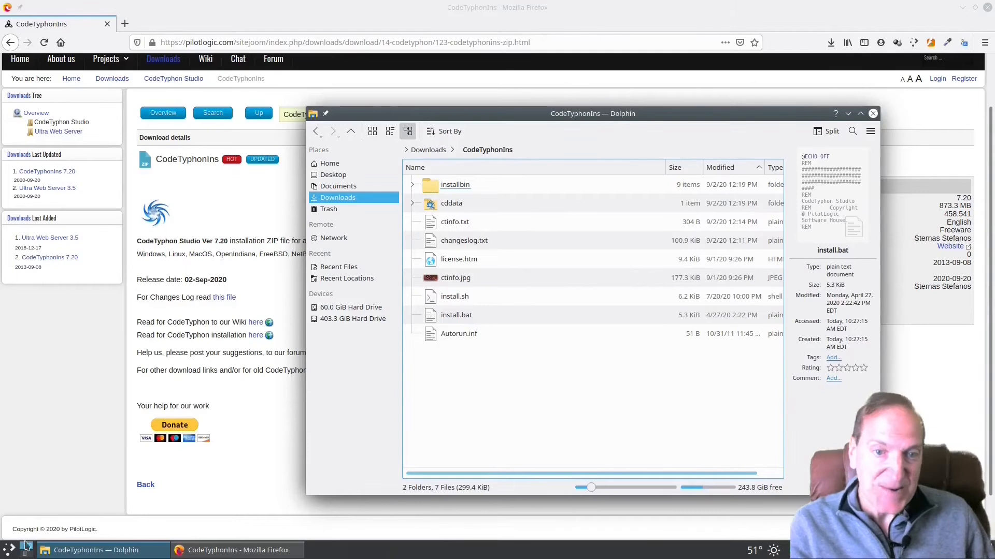
pyautogui.click(9, 548)
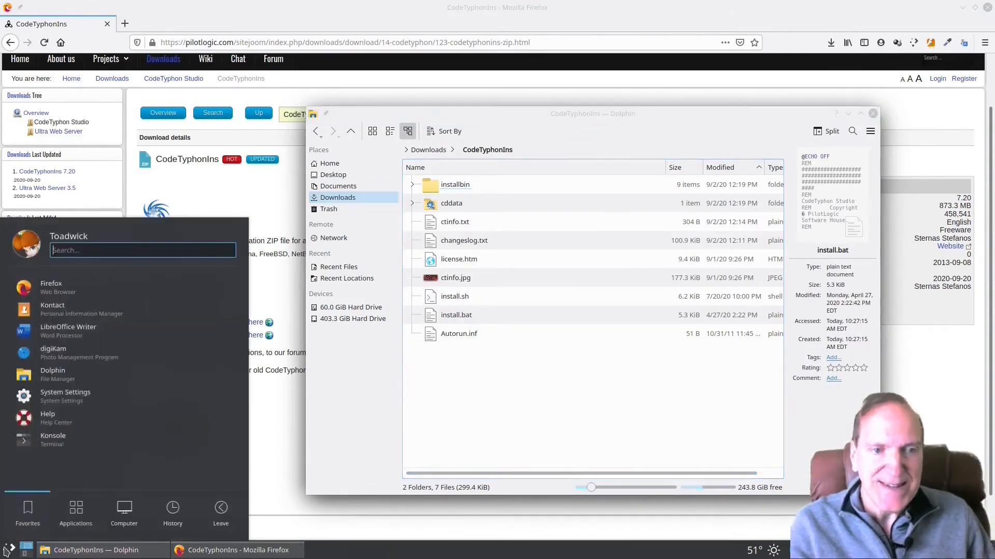
# - Open a terminal and change into the Downloads/CodeTyphonIns folder
pyautogui.click(53, 438)
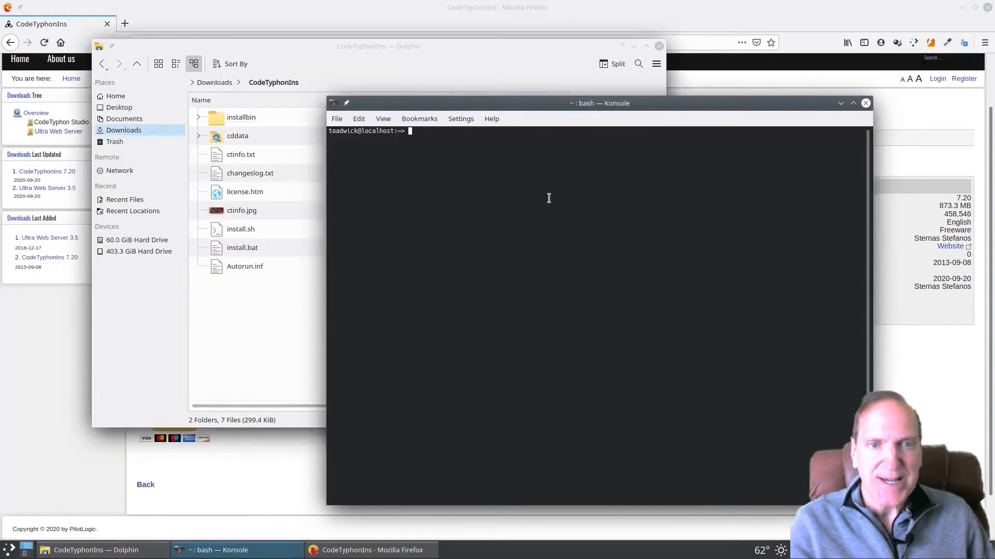
pyautogui.write('cd')
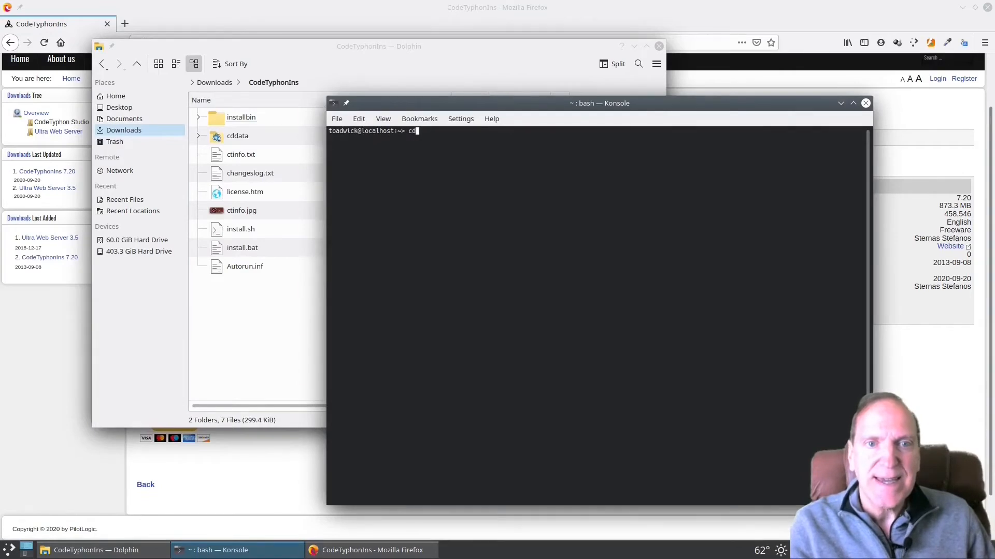
pyautogui.write('Downloads/CodeTyphon')
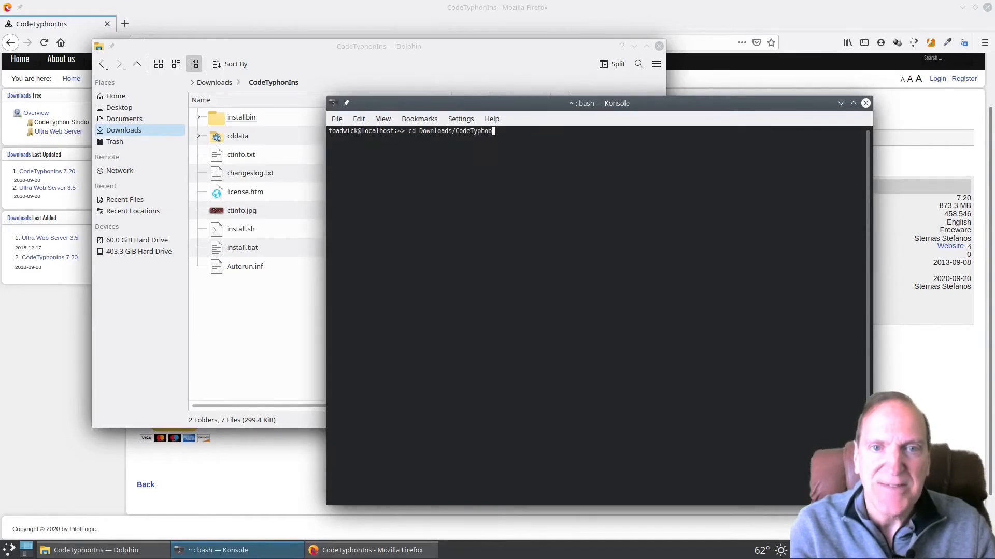
pyautogui.press('Return')
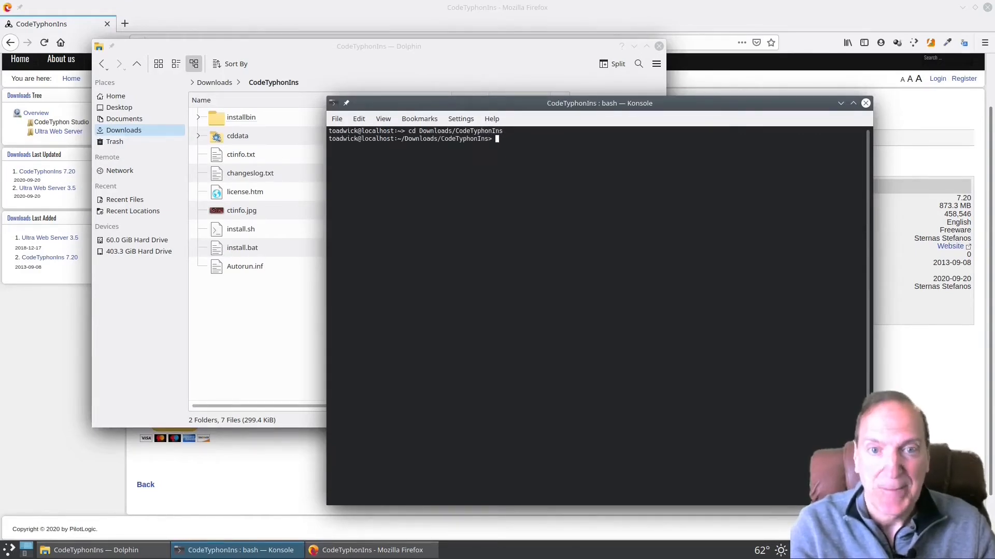
# - Run ./install.sh and choose option 0 to install CodeTyphon Studio
pyautogui.write('./install.sh')
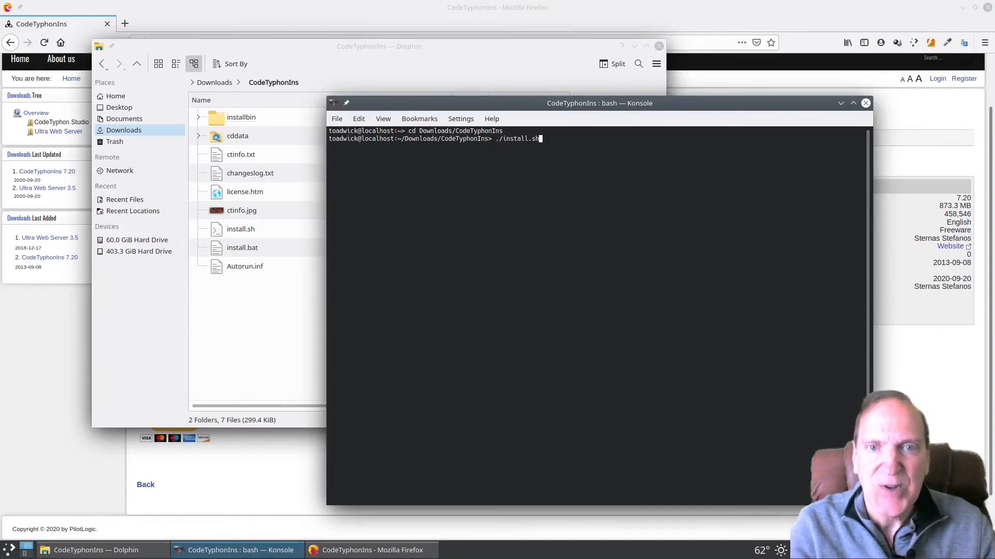
pyautogui.press('Return')
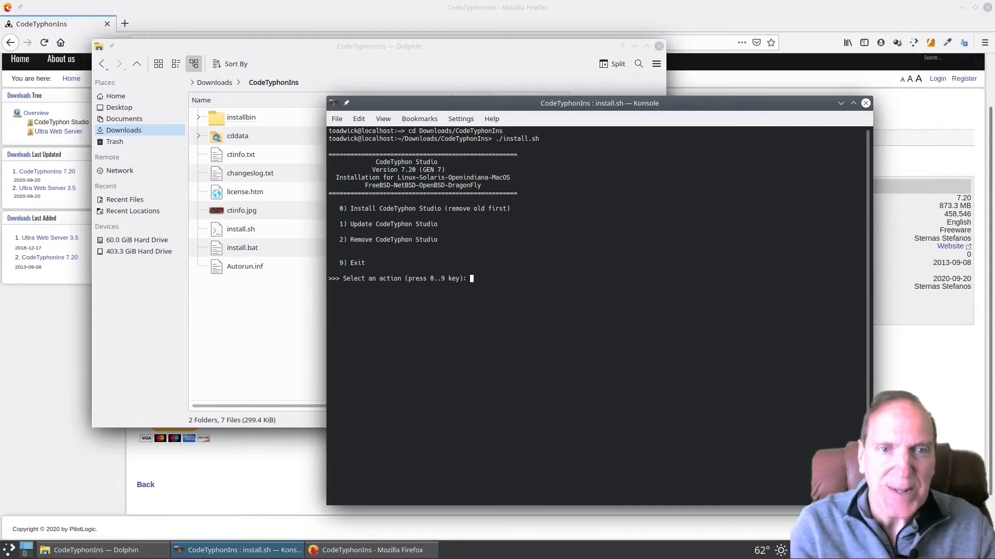
pyautogui.write('0')
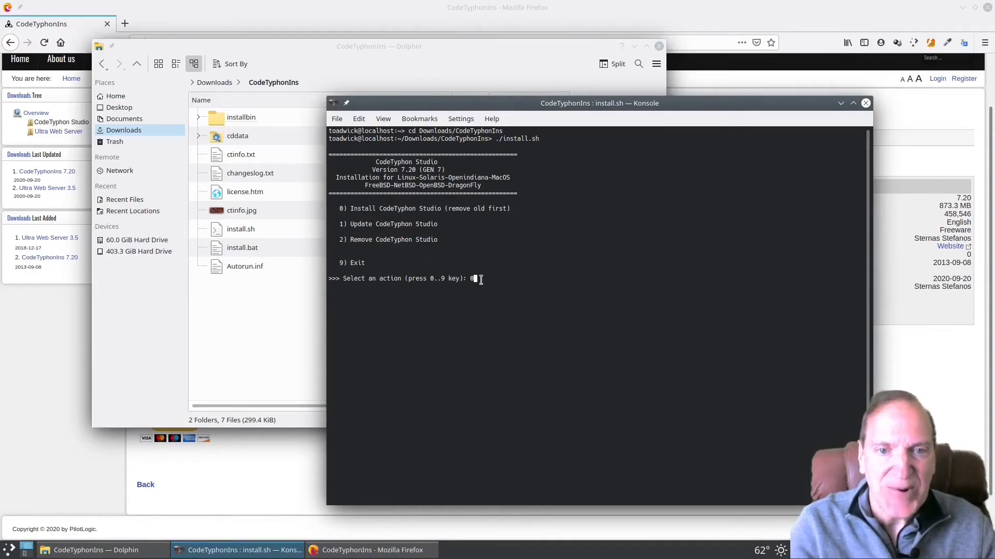
pyautogui.press('Return')
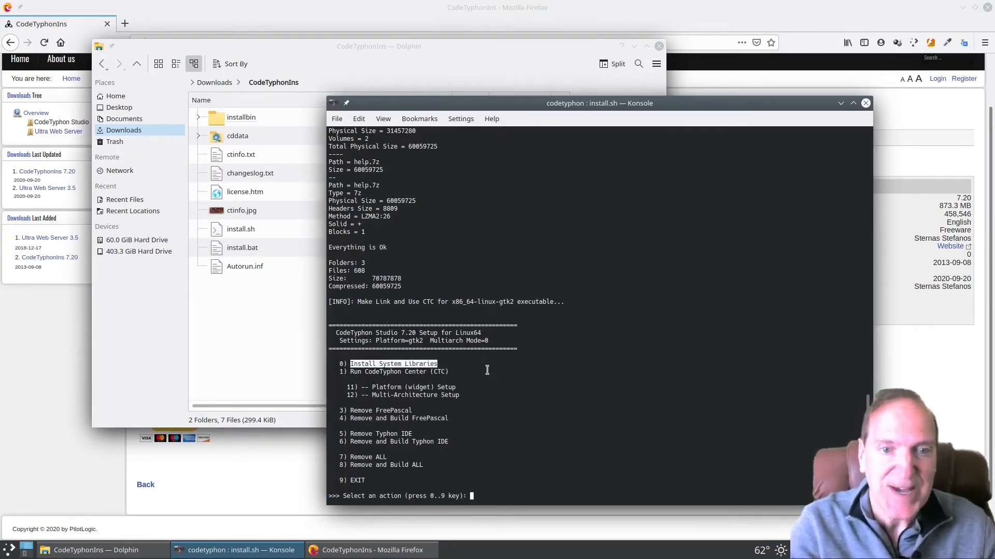
# - Choose option 0 at the setup menu to install the system libraries
pyautogui.write('0')
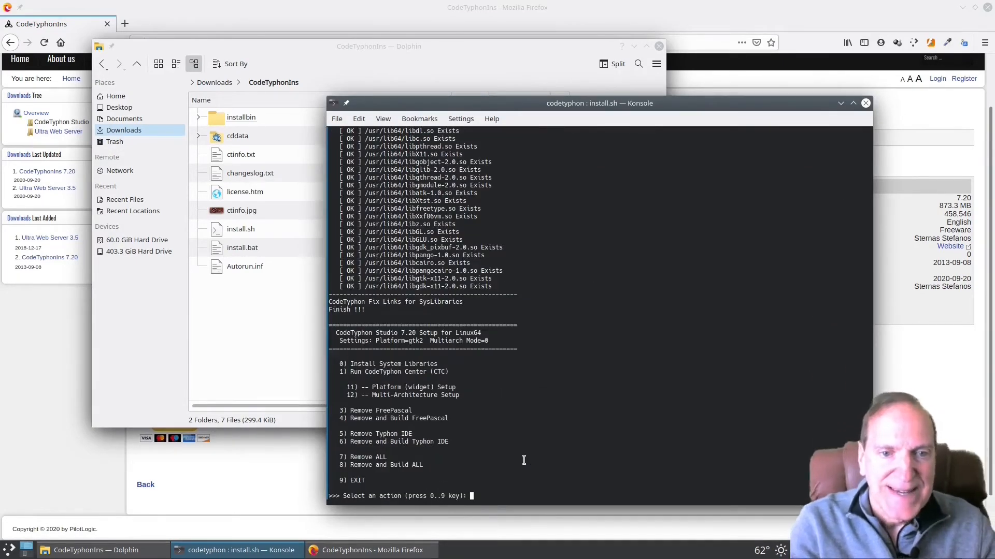
pyautogui.moveTo(471, 474)
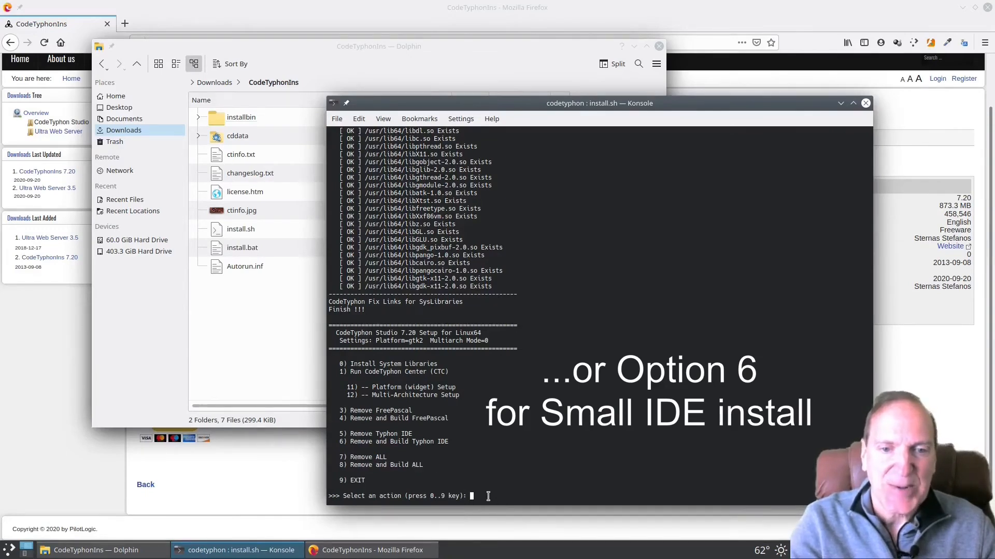
# - Choose option 8, Remove and Build ALL, to rebuild the Typhon64 BIG IDE
pyautogui.write('8')
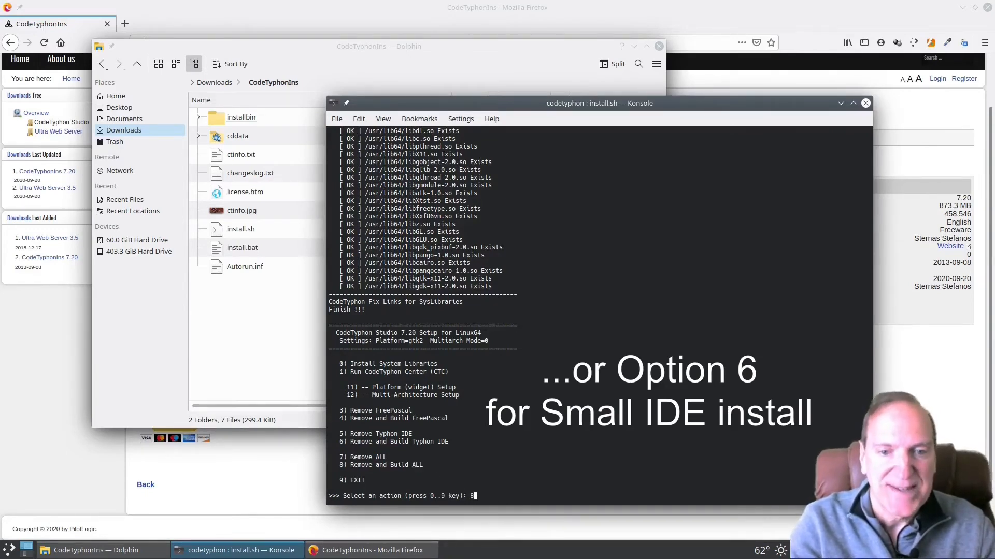
pyautogui.press('Return')
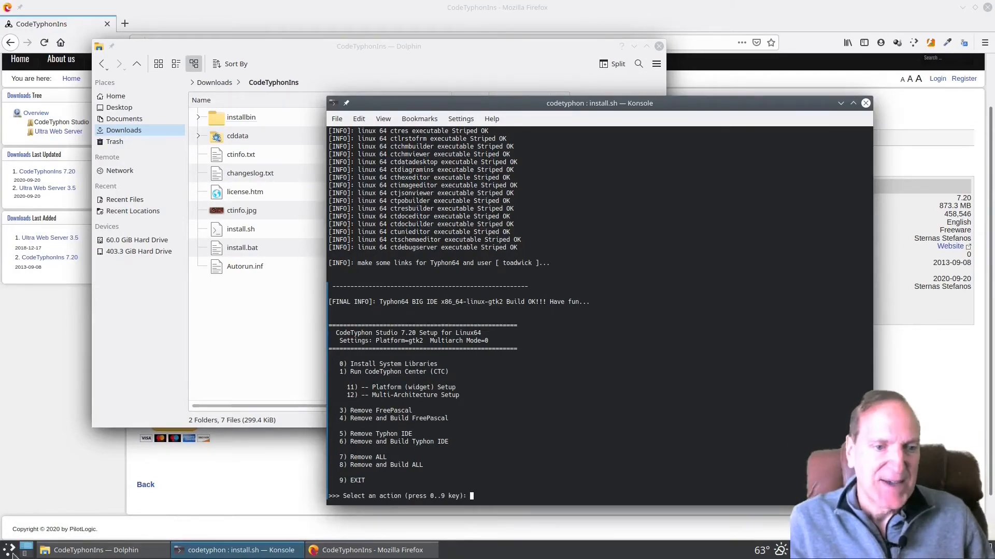
# - Launch Typhon64 from the Development section of the application menu
pyautogui.click(9, 549)
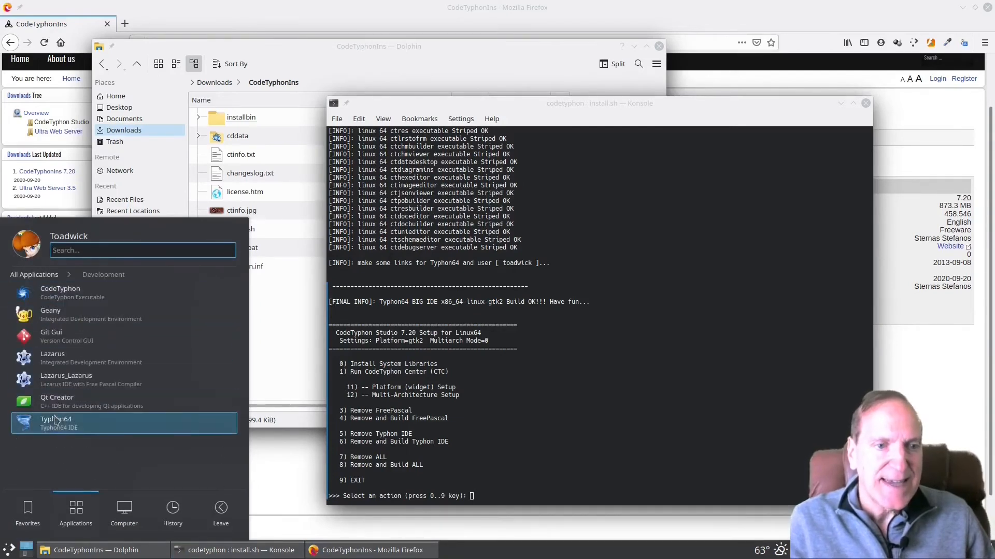
pyautogui.click(56, 422)
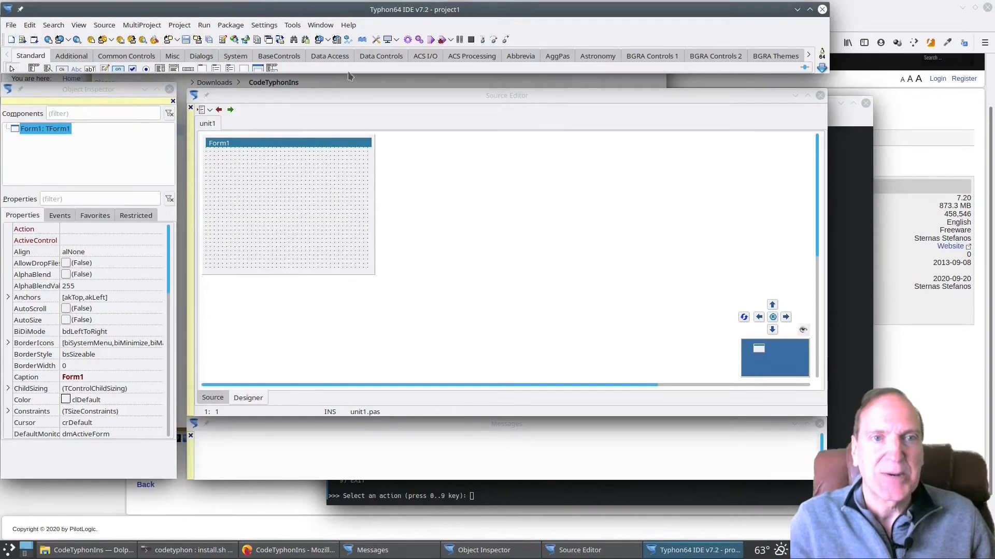
pyautogui.moveTo(266, 29)
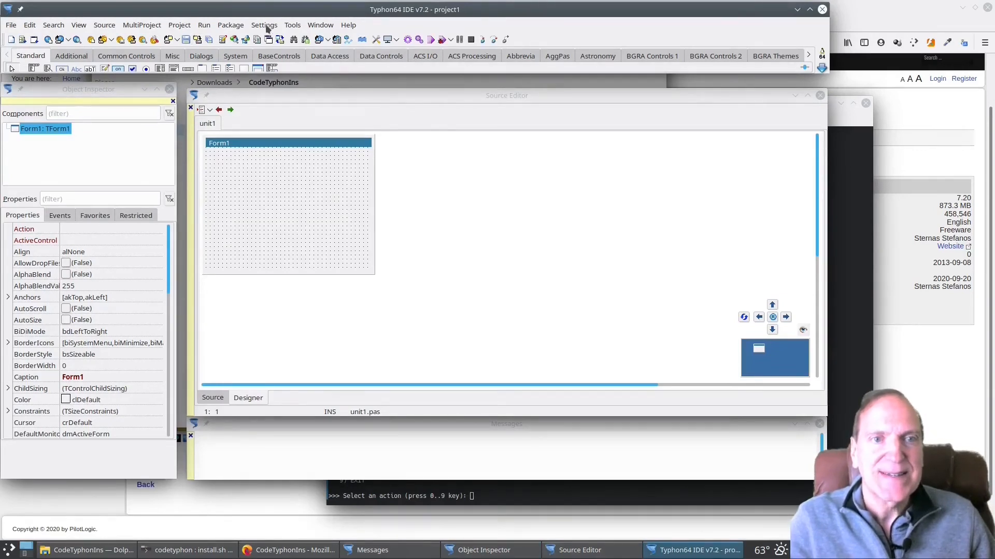
# - Apply Settings > Restore default layout ALL Docked
pyautogui.click(264, 25)
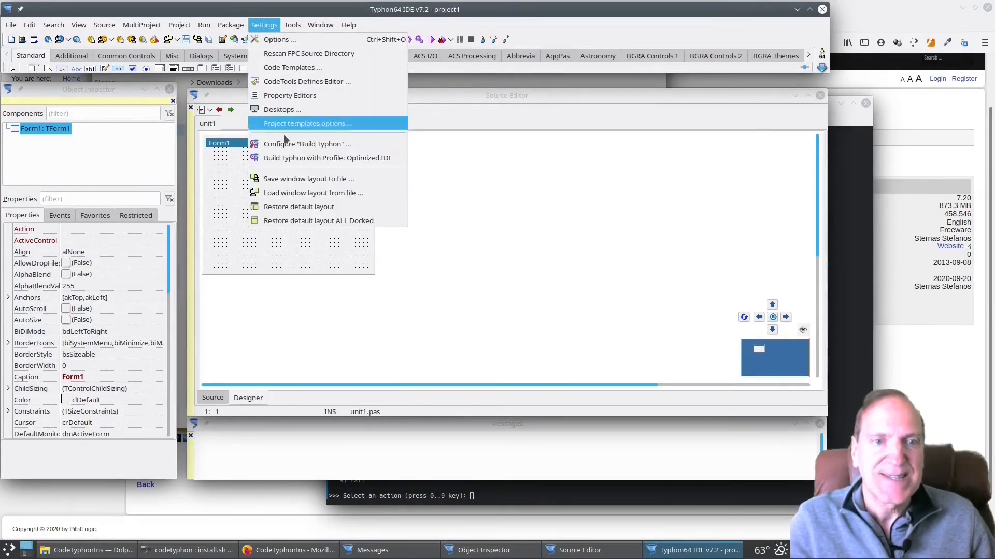
pyautogui.moveTo(319, 220)
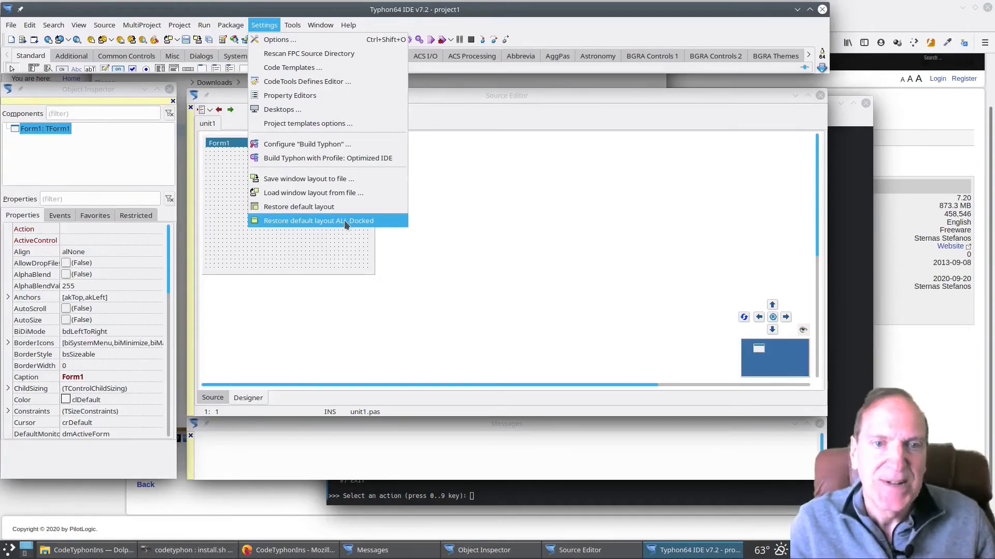
pyautogui.click(318, 221)
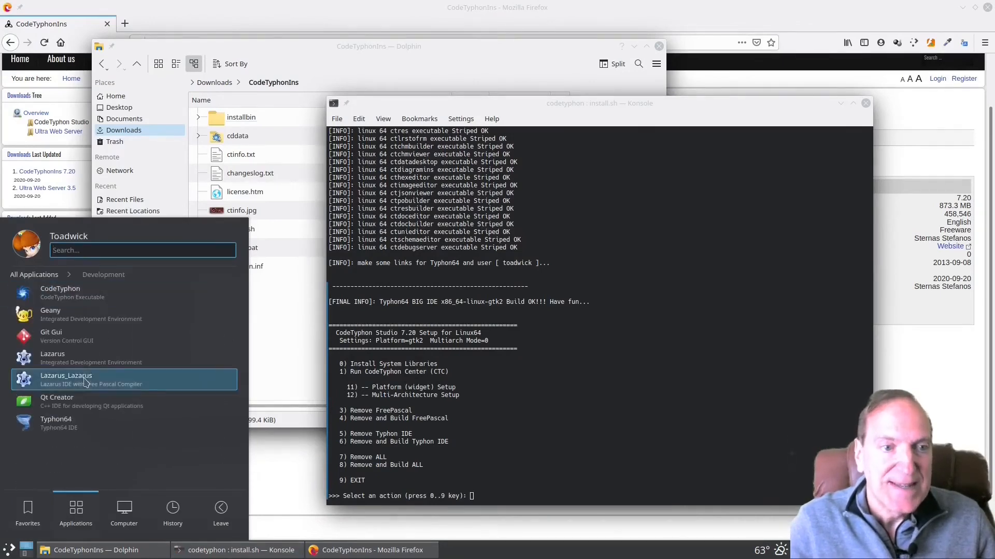
# - Dismiss the launcher and switch back to the Typhon64 IDE window
pyautogui.click(56, 422)
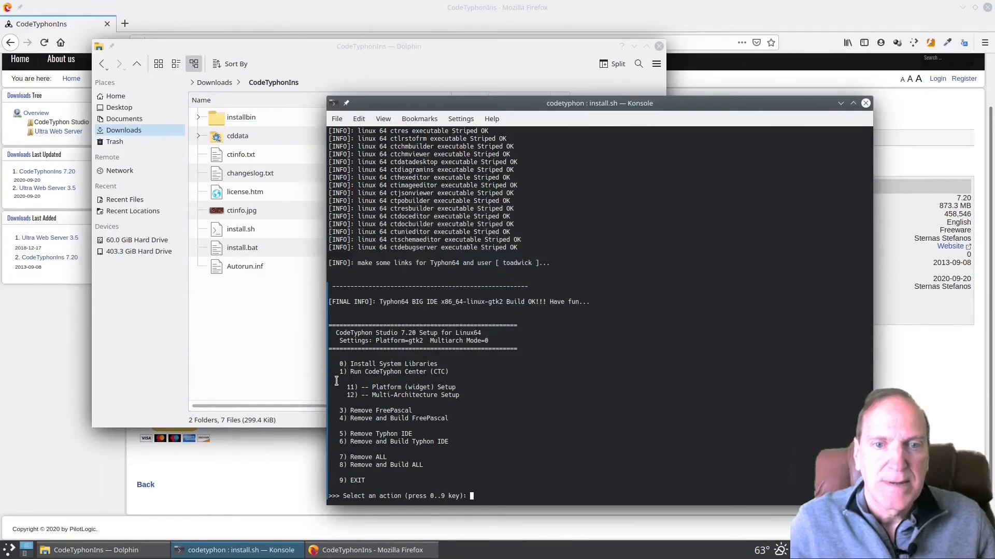
pyautogui.click(504, 551)
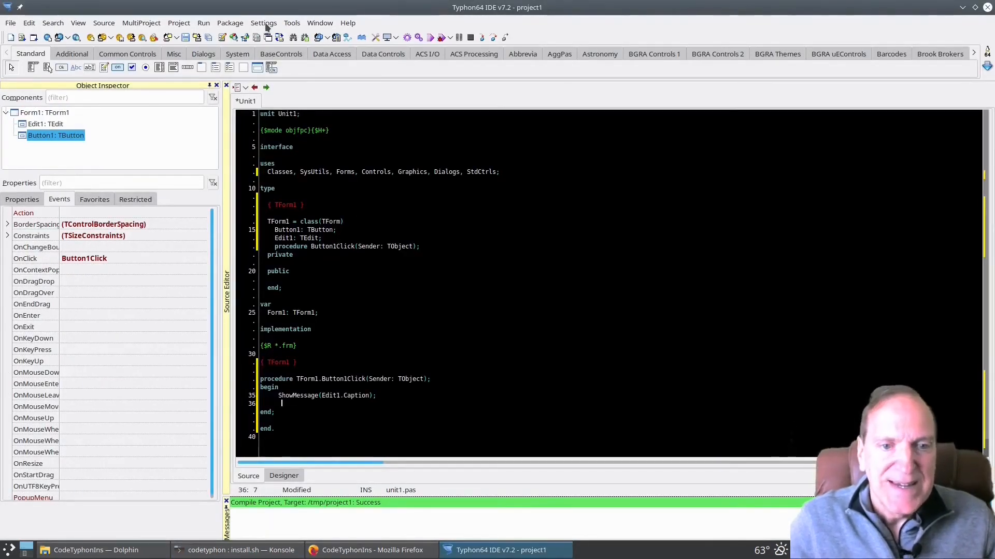
pyautogui.click(264, 23)
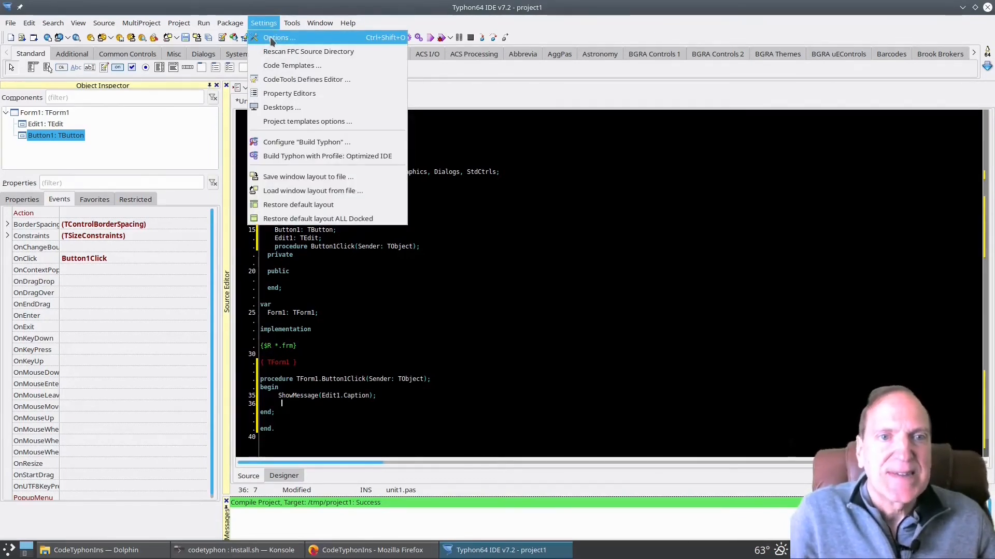
# - Preview the Ocean, Default, Zct_darkwolf and Zct_pascalclassical editor colour schemes
pyautogui.click(275, 37)
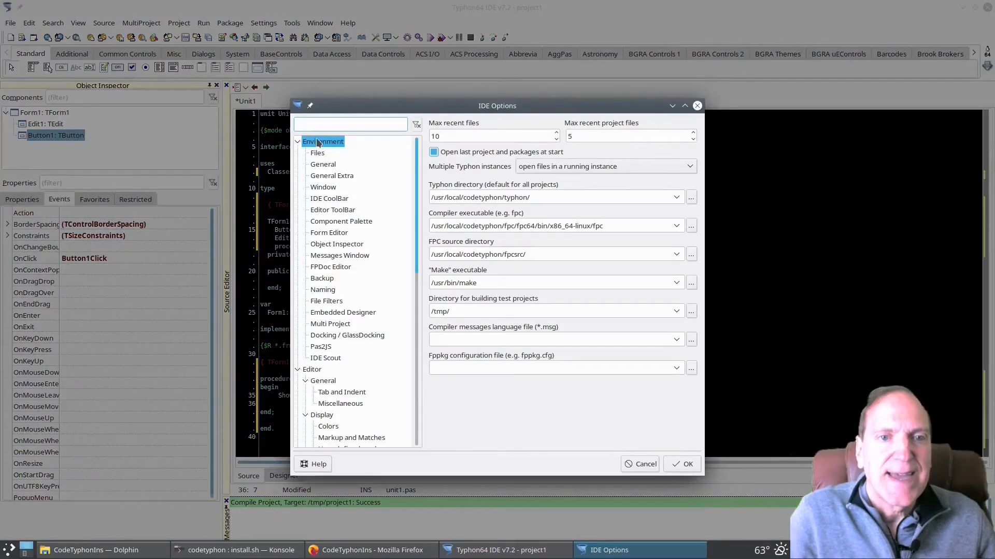
pyautogui.moveTo(339, 387)
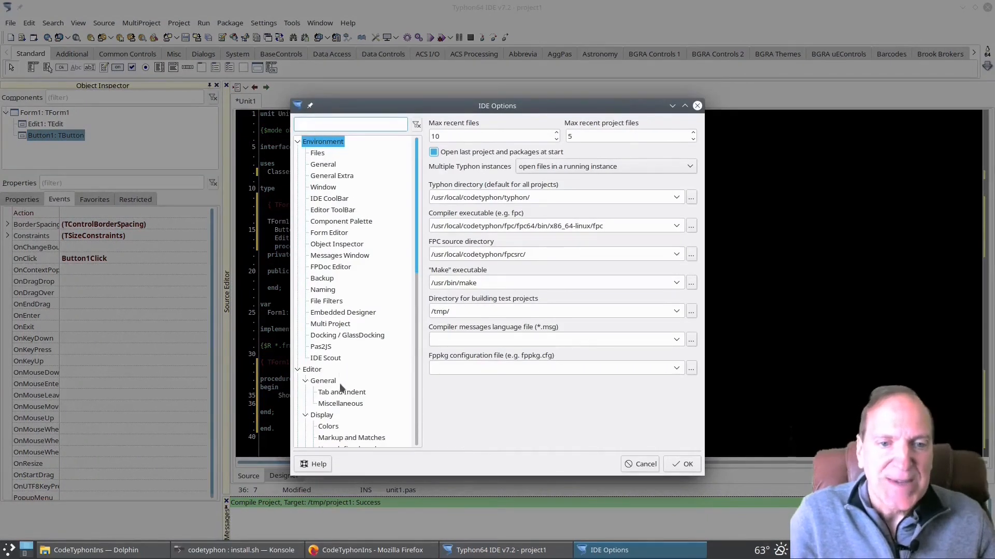
pyautogui.click(328, 426)
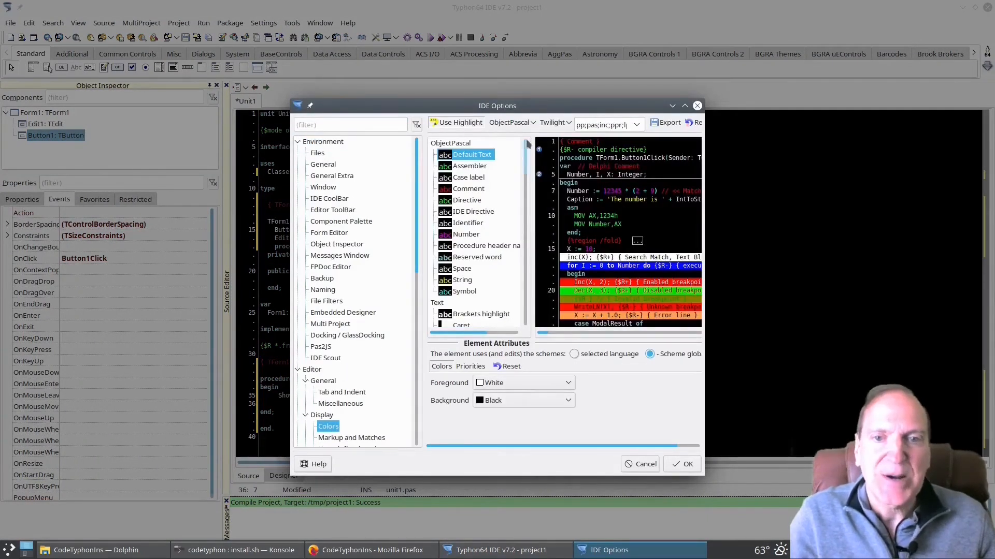
pyautogui.moveTo(567, 122)
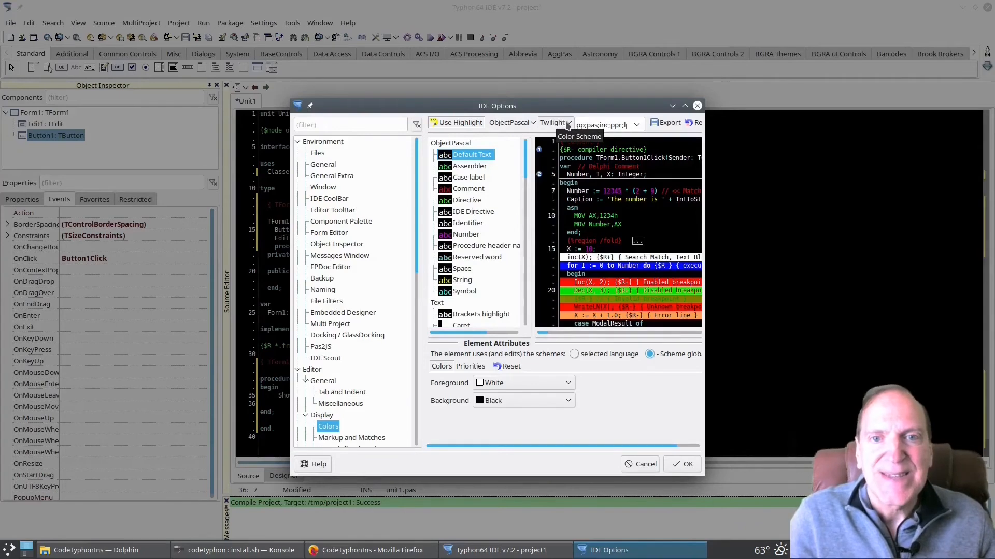
pyautogui.click(568, 122)
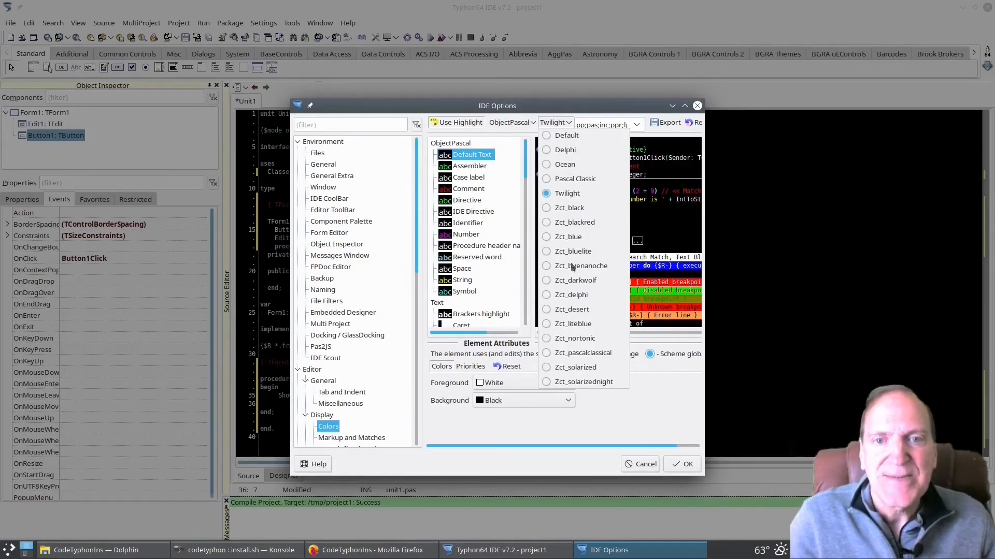
pyautogui.click(564, 164)
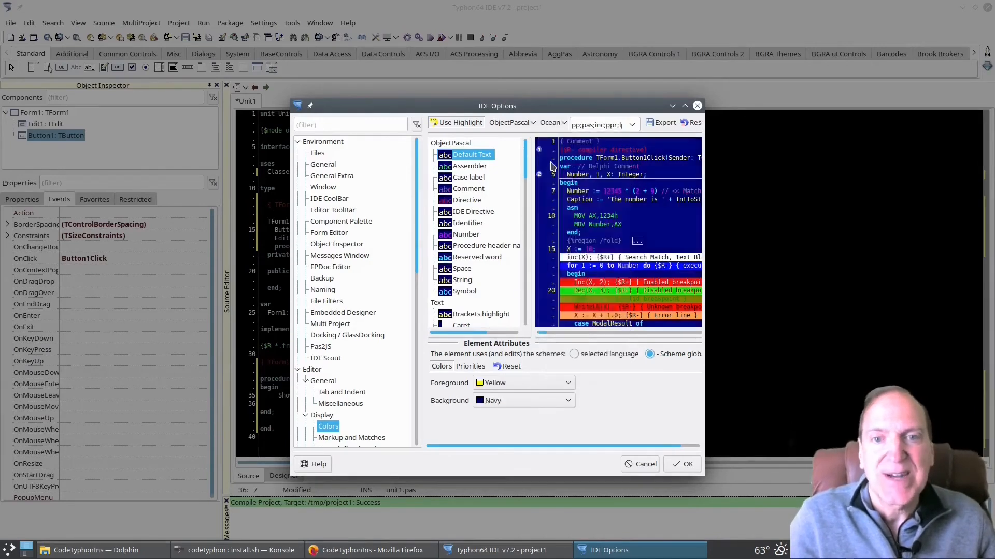
pyautogui.click(554, 122)
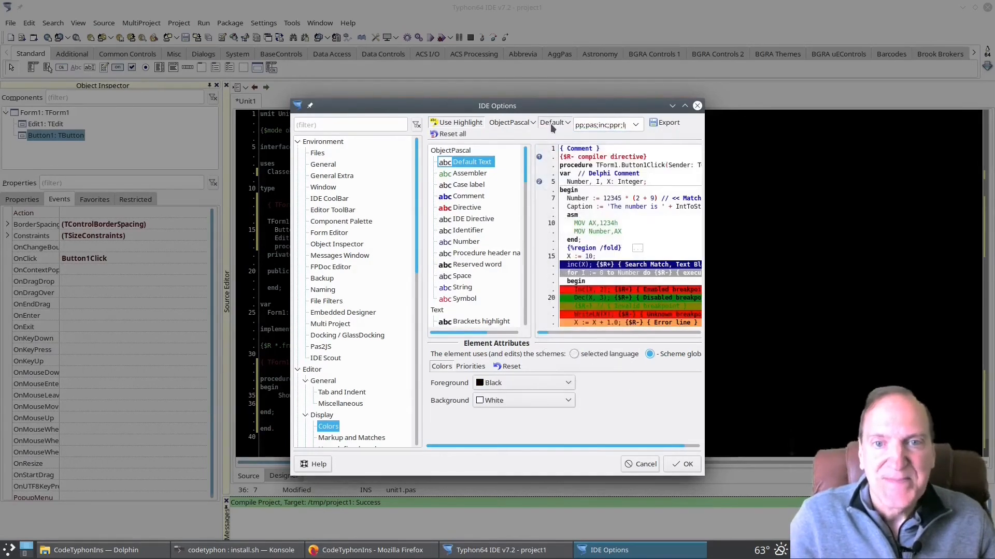
pyautogui.click(569, 122)
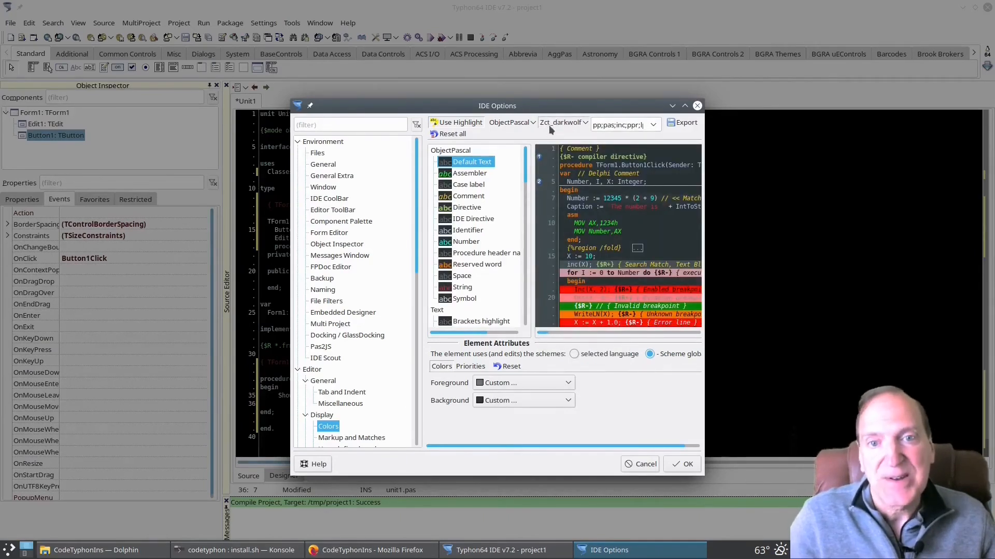
pyautogui.click(563, 122)
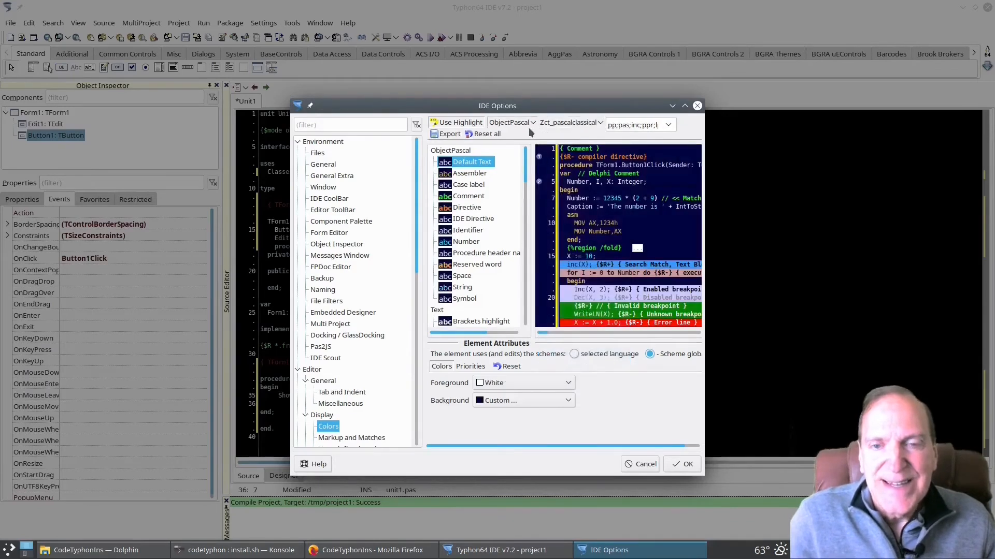
# - Select Zct_solarizednight and confirm the IDE Options with OK
pyautogui.click(596, 122)
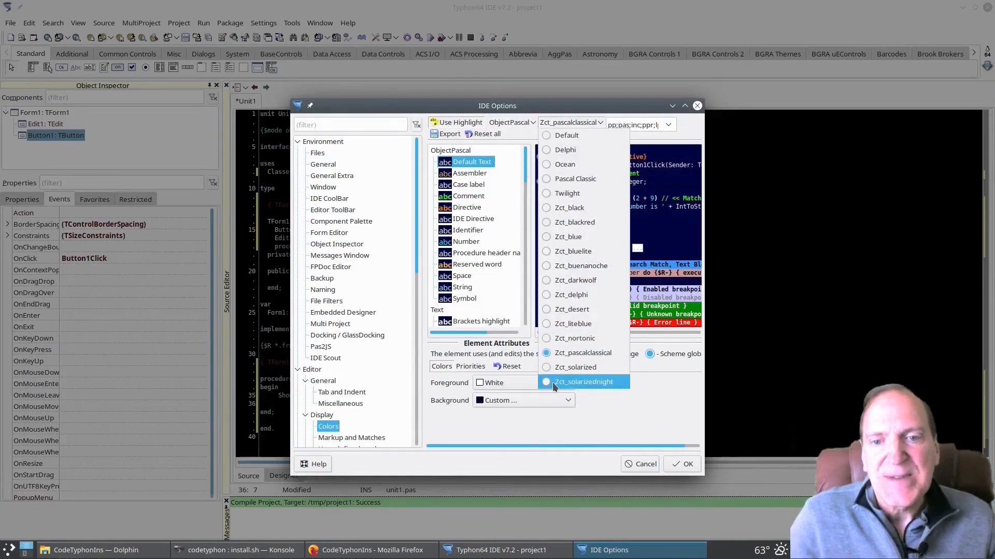
pyautogui.click(582, 382)
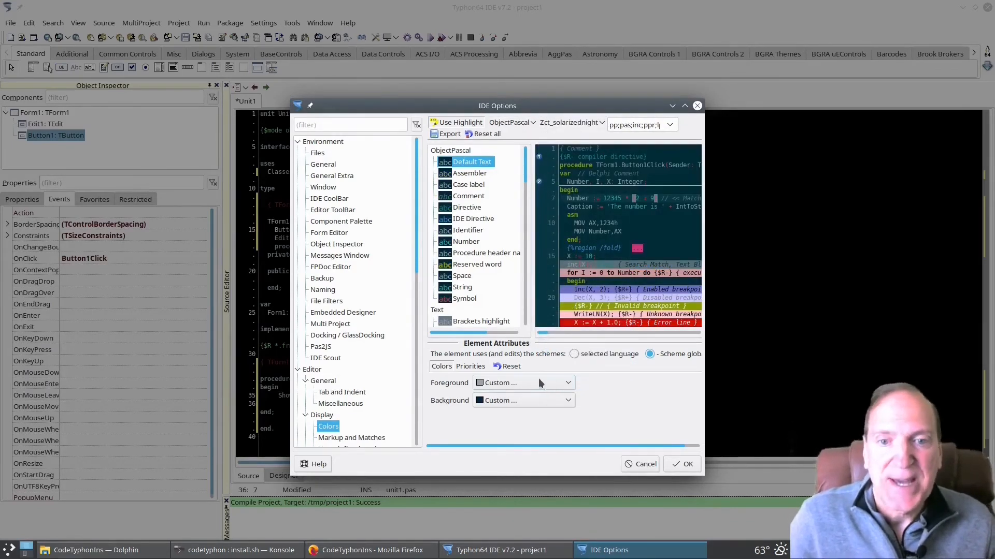
pyautogui.moveTo(634, 440)
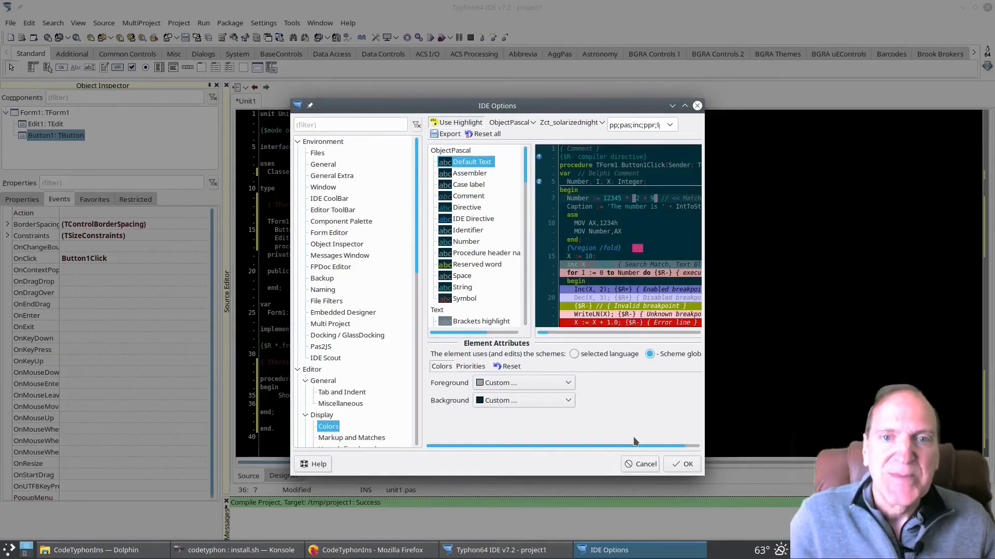
pyautogui.click(686, 464)
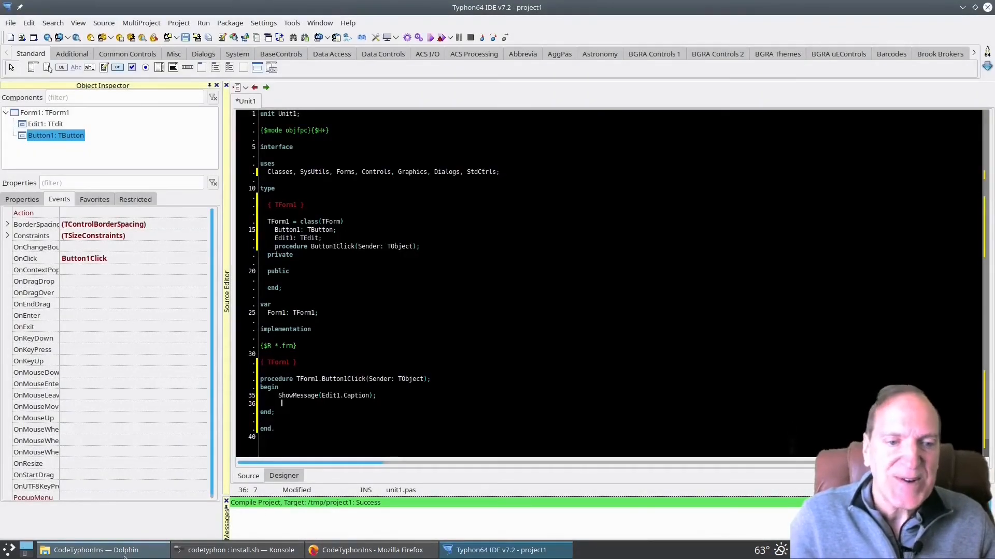
# - Copy JacksCustom.xml from Downloads and paste it into ~/.typhon64/userschemes
pyautogui.click(95, 551)
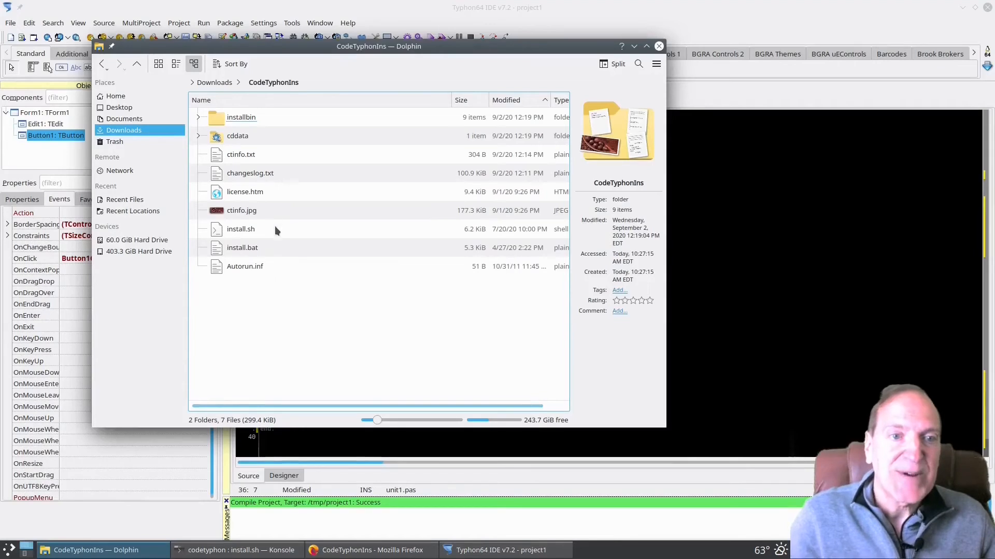
pyautogui.click(135, 63)
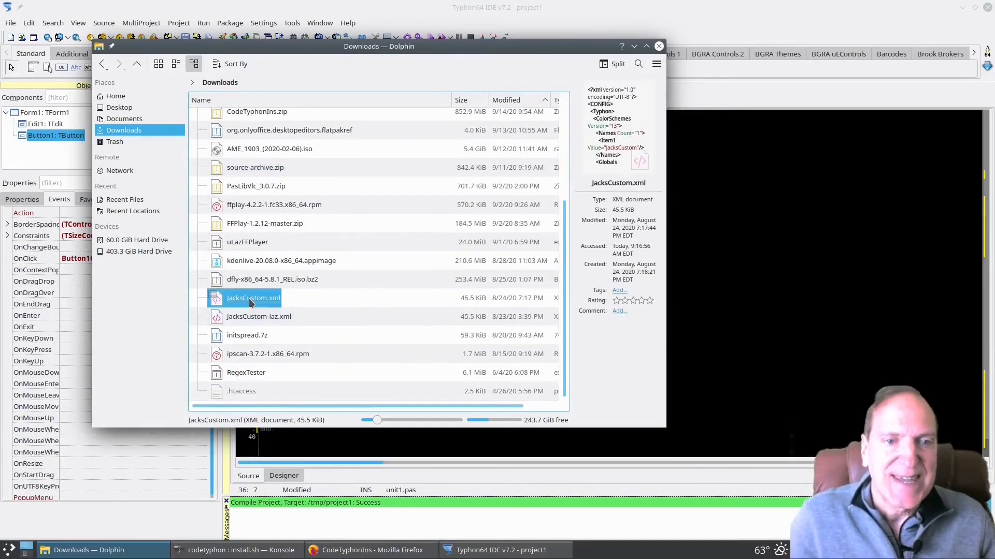
pyautogui.rightClick(254, 297)
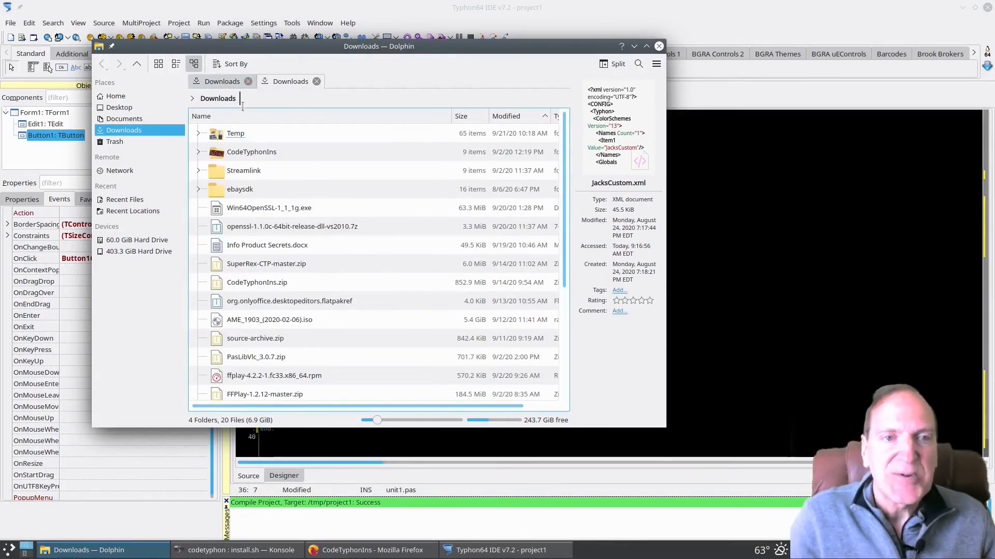
pyautogui.click(251, 152)
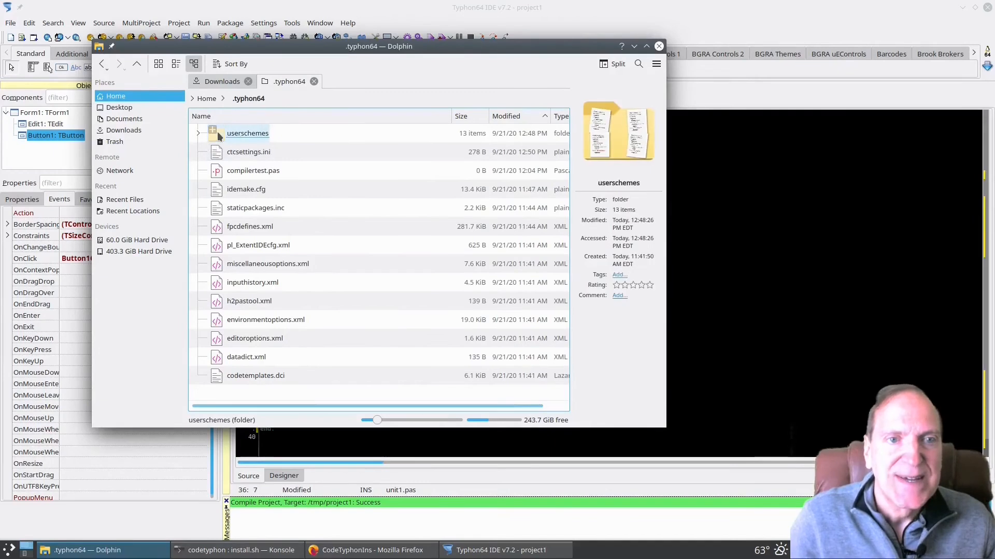
pyautogui.doubleClick(248, 133)
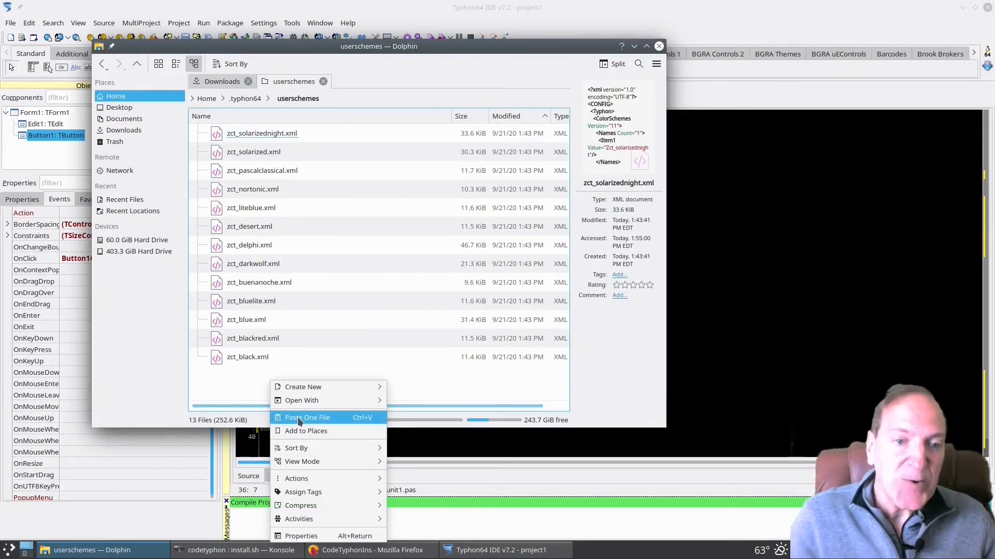
pyautogui.click(308, 417)
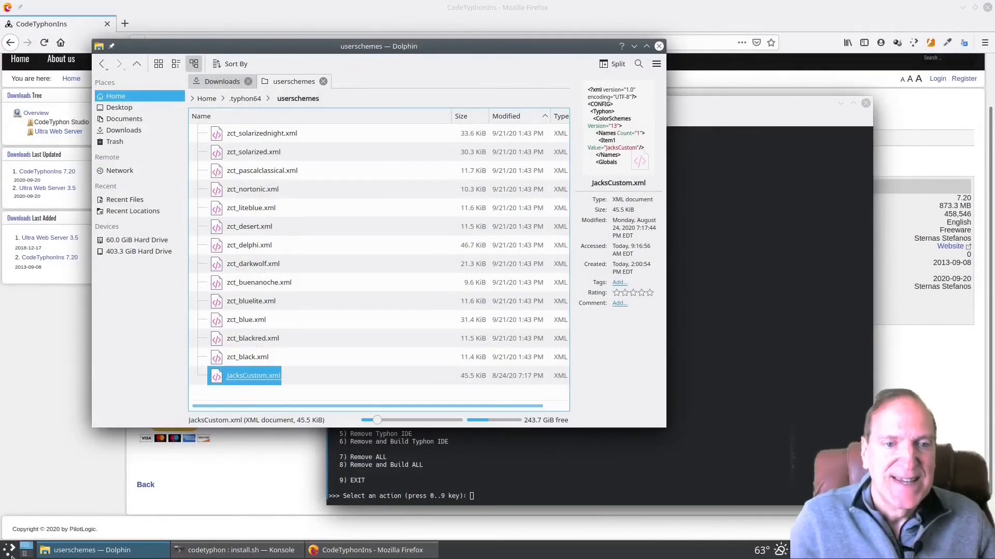
pyautogui.click(11, 550)
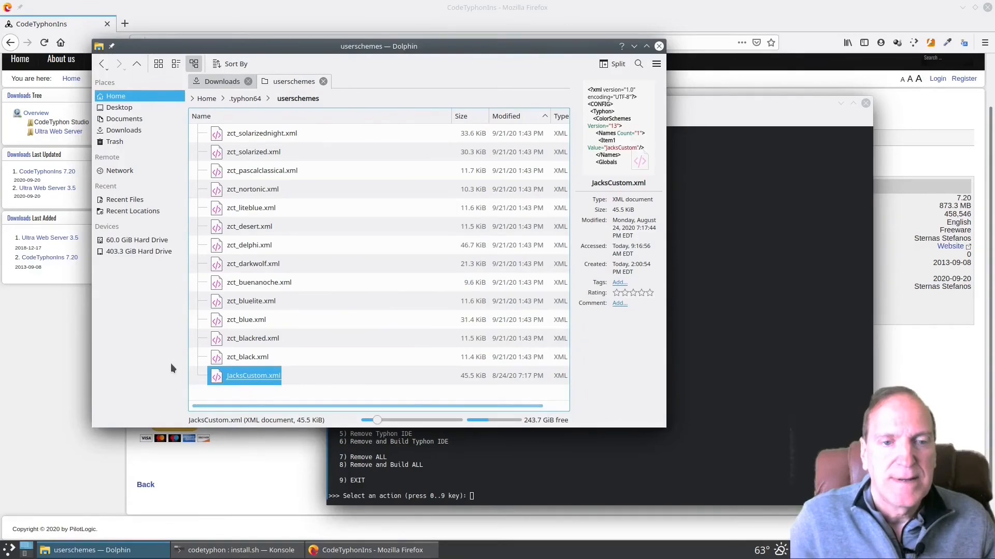
pyautogui.moveTo(249, 393)
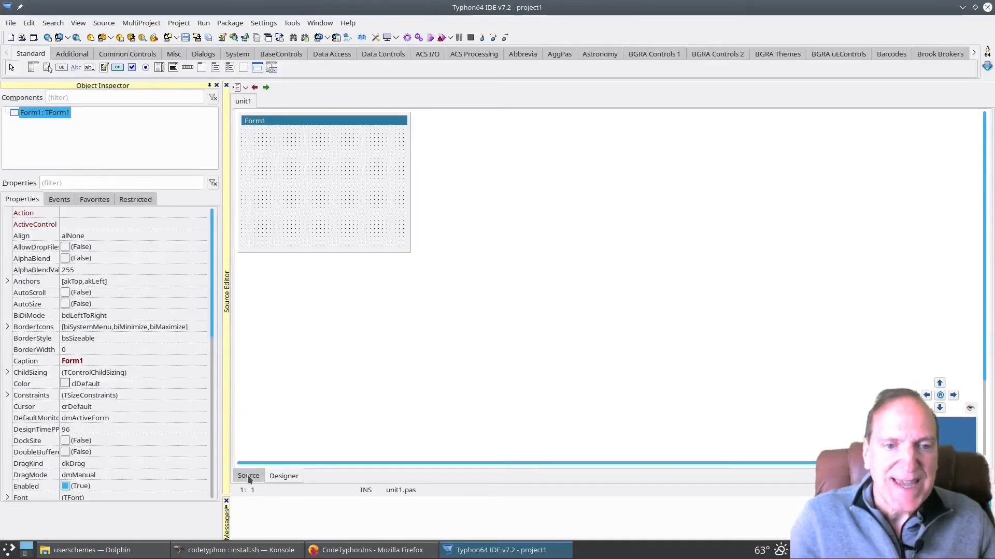
# - Select JacksCustom under Editor > Display > Colors and confirm with OK
pyautogui.click(263, 22)
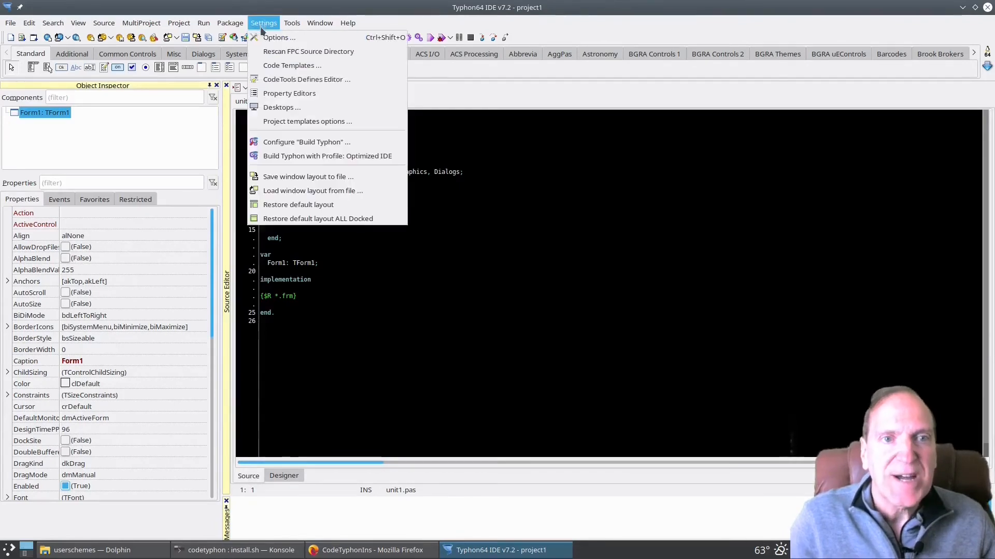
pyautogui.click(279, 37)
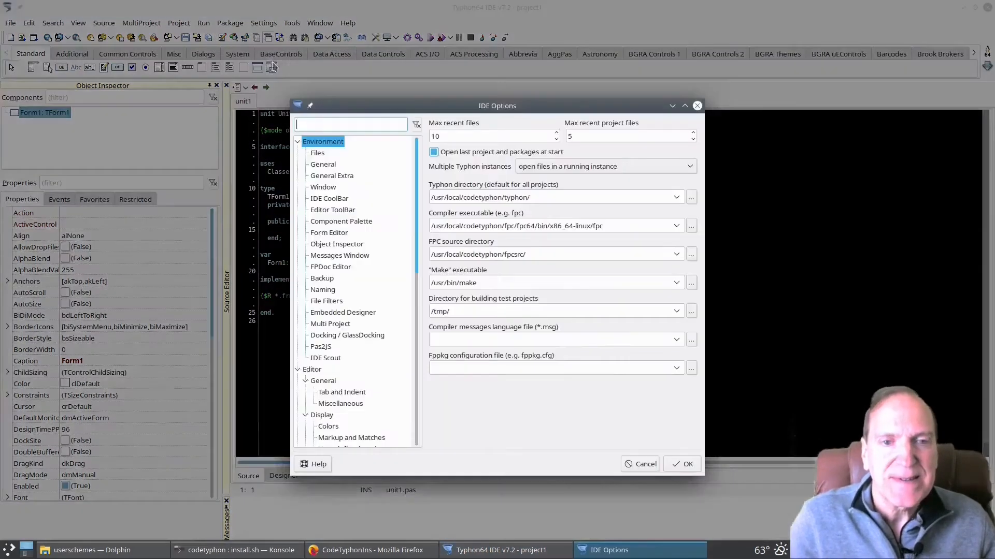
pyautogui.moveTo(377, 374)
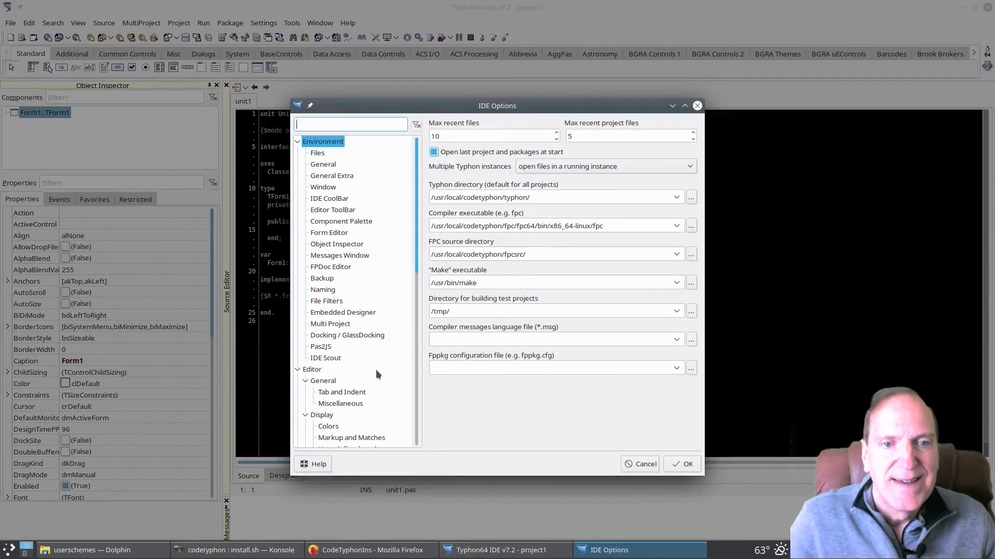
pyautogui.scroll(-3)
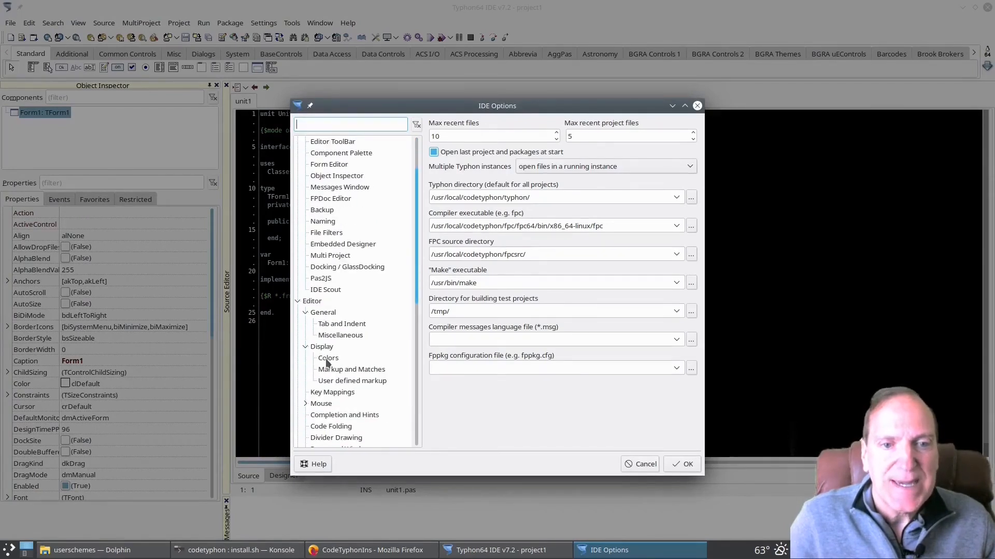
pyautogui.click(327, 358)
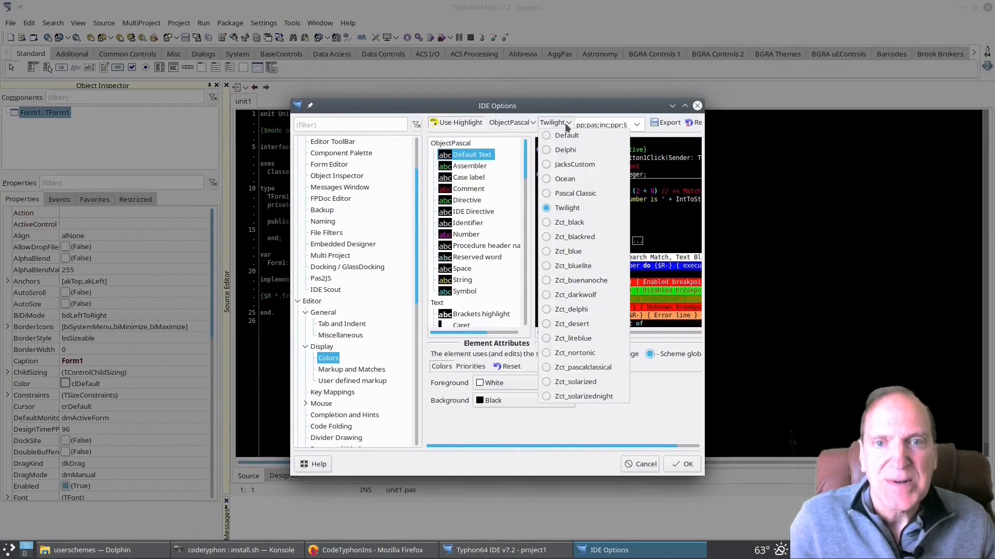
pyautogui.click(574, 164)
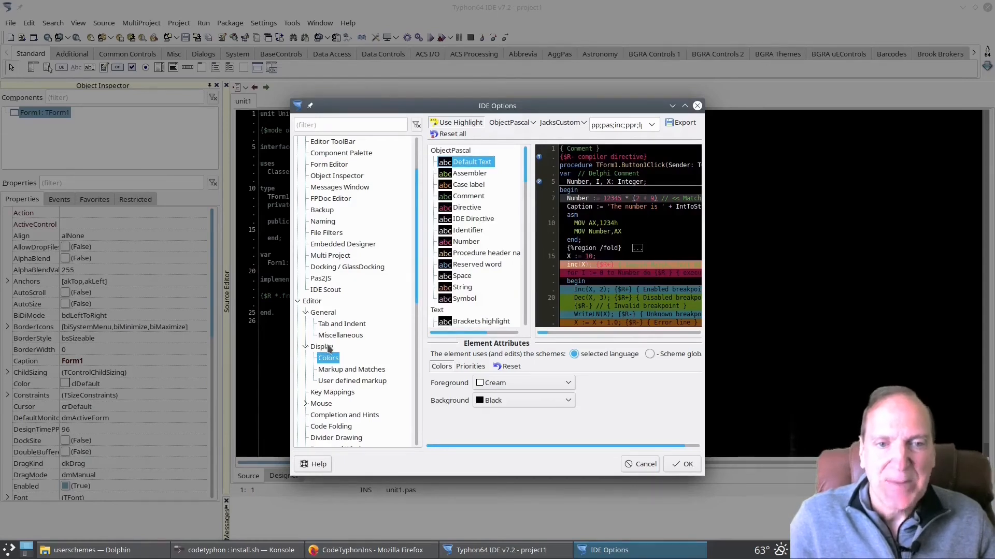
pyautogui.click(321, 346)
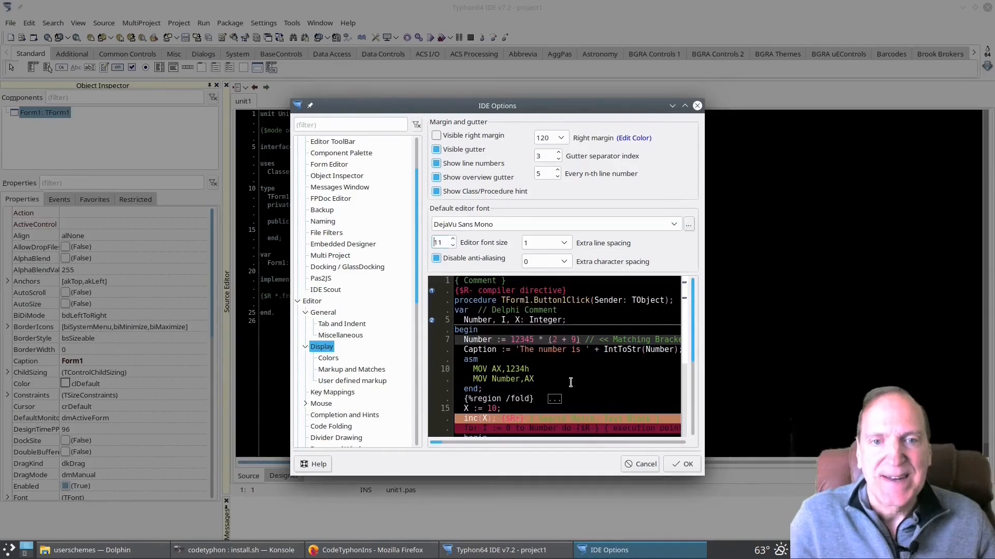
pyautogui.click(688, 463)
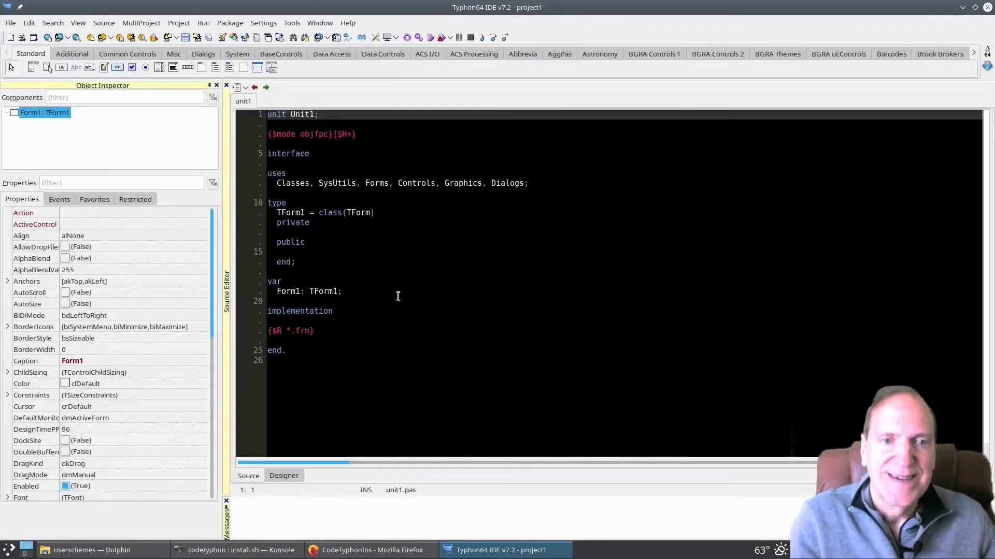
# - Drop an Edit1 and a Button1 on Form1 in the Designer, then open Edit1's Anchors editor
pyautogui.click(352, 311)
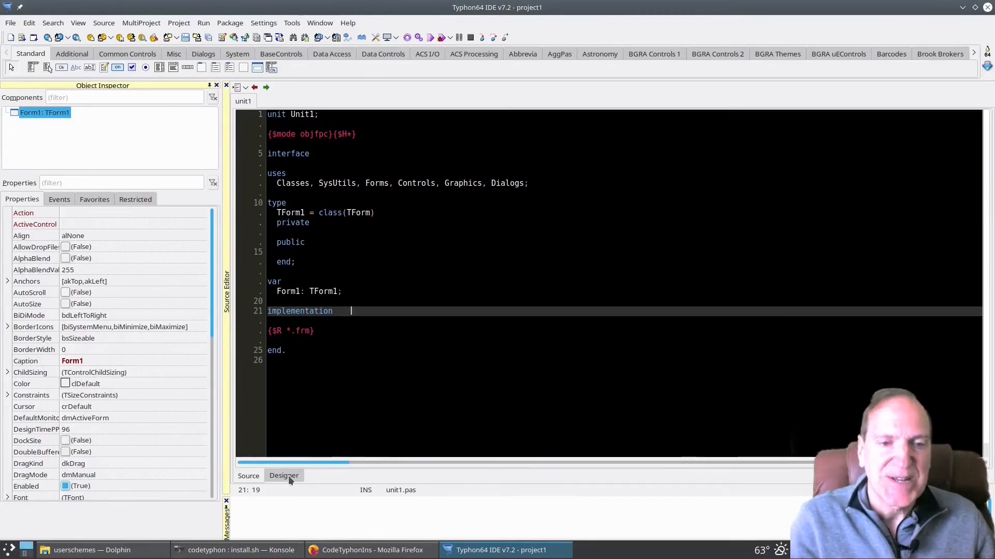
pyautogui.click(284, 475)
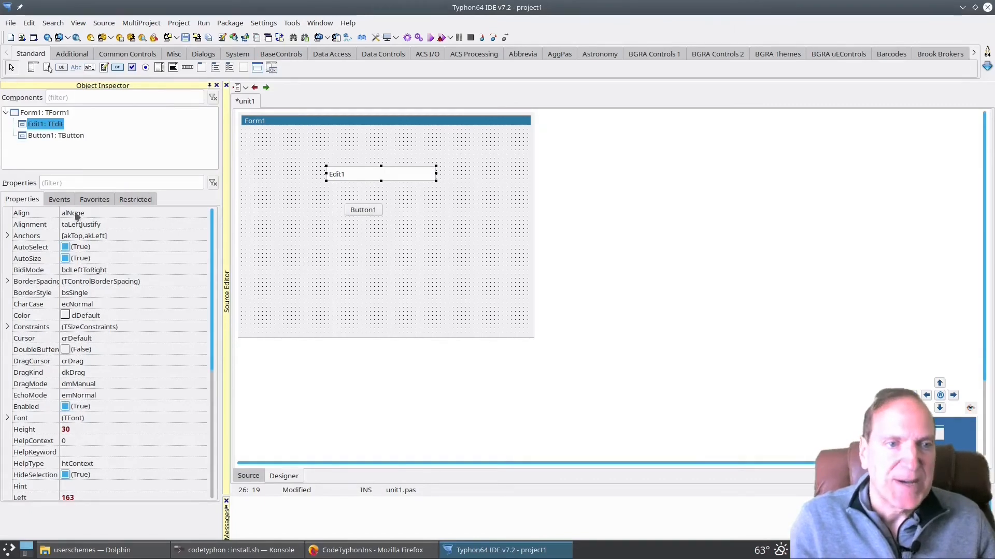
pyautogui.click(59, 199)
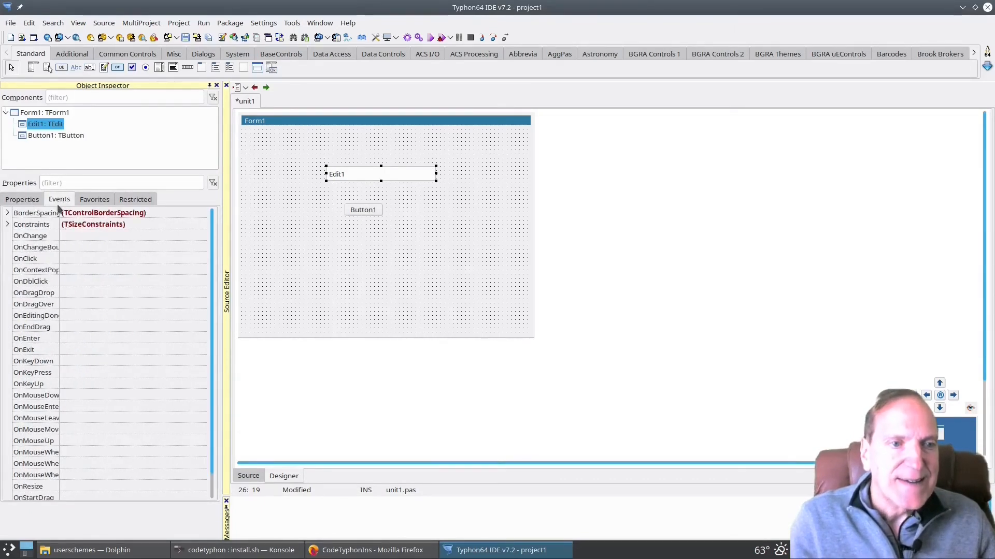
pyautogui.click(22, 199)
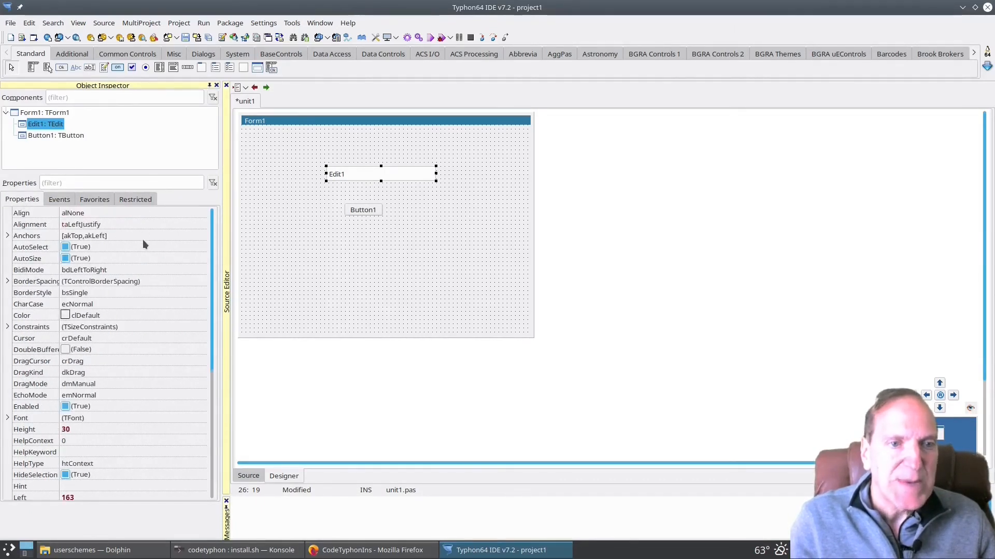
pyautogui.click(26, 235)
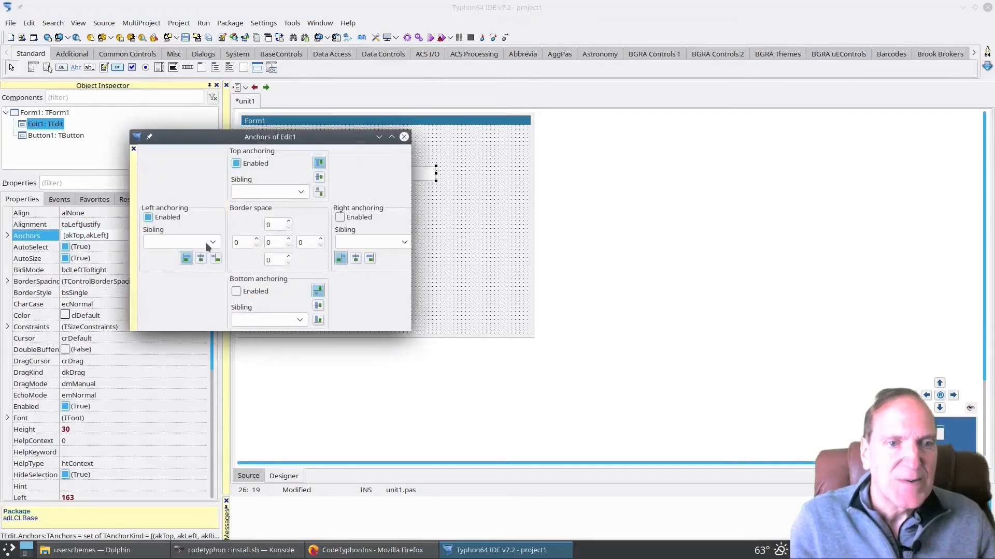
# - Anchor Edit1 and Button1 to Form1 with horizontal center alignment
pyautogui.click(181, 242)
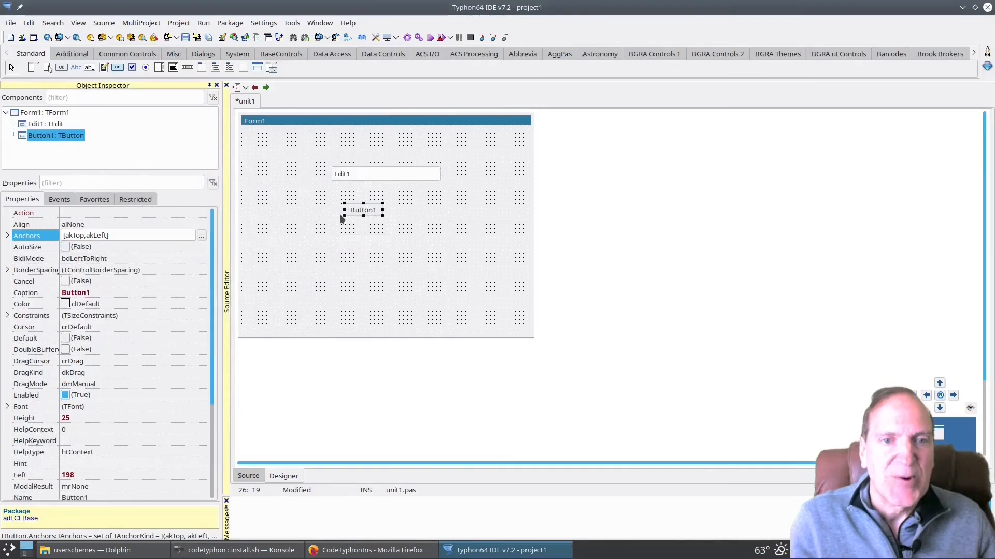
pyautogui.click(201, 235)
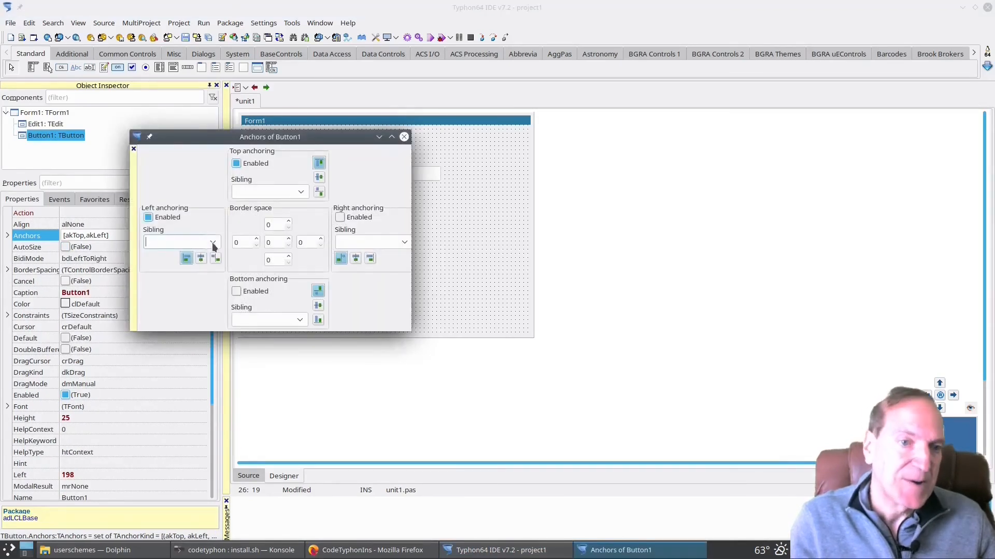
pyautogui.click(212, 242)
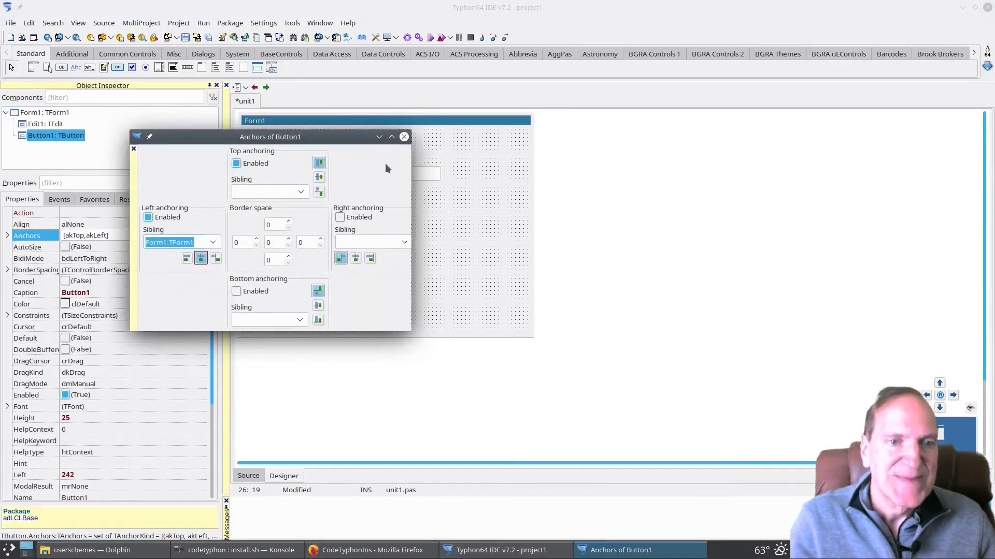
pyautogui.click(404, 137)
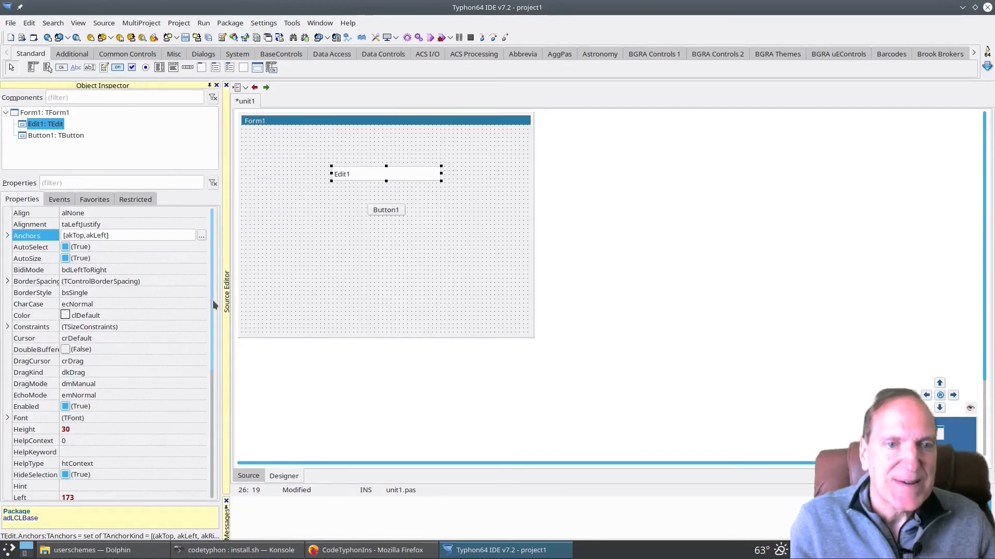
# - Clear Edit1's text and set Button1's caption to 'Press Me'
pyautogui.scroll(-3)
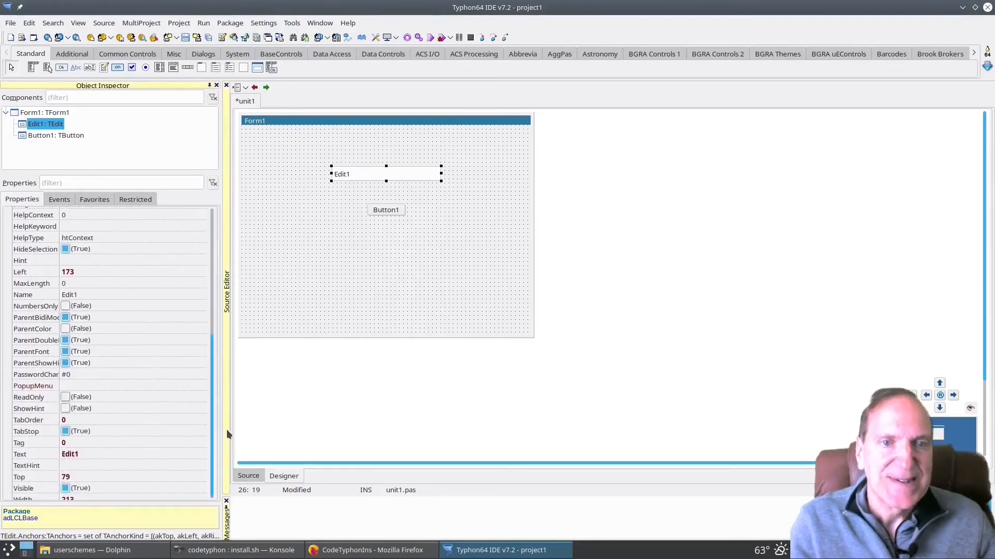
pyautogui.click(134, 454)
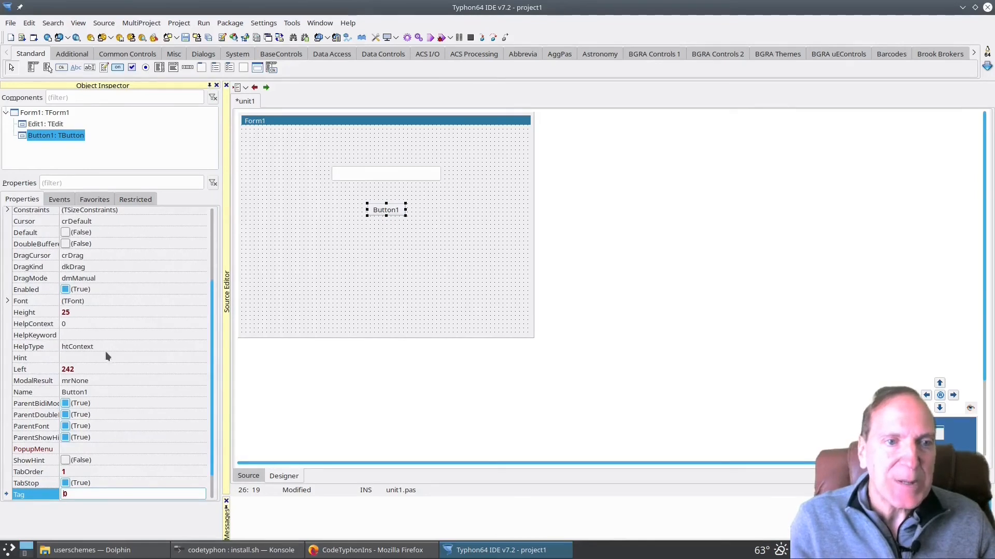
pyautogui.scroll(3)
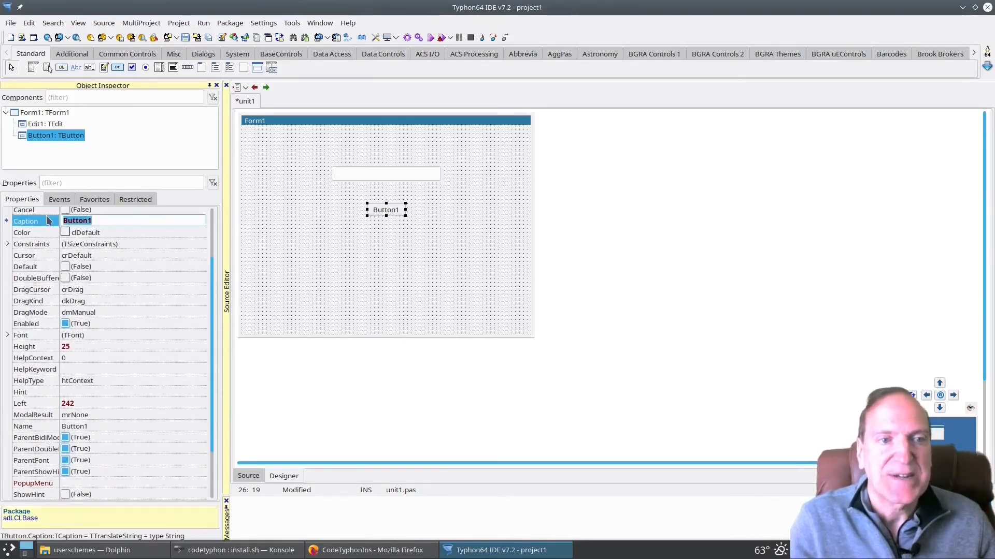
pyautogui.write('Press Me')
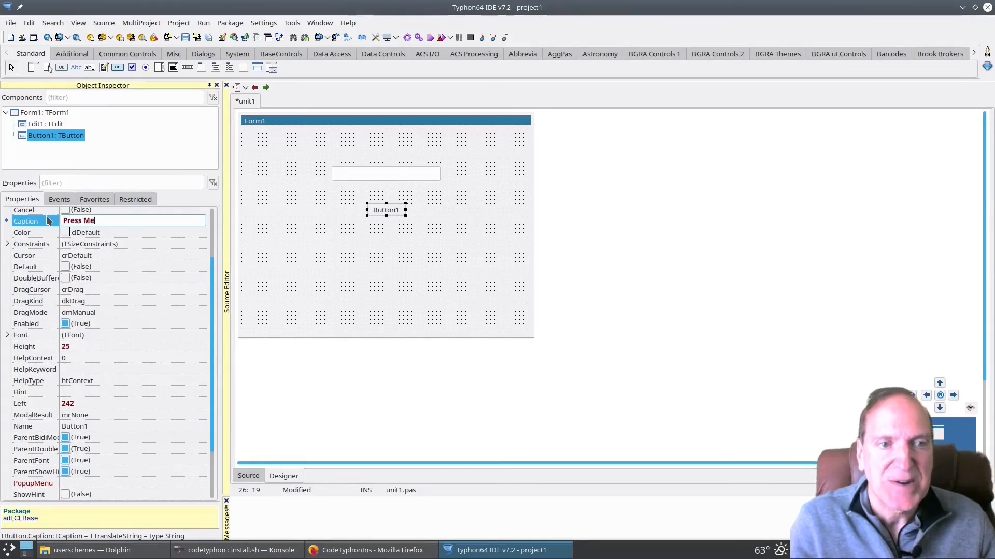
pyautogui.press('Return')
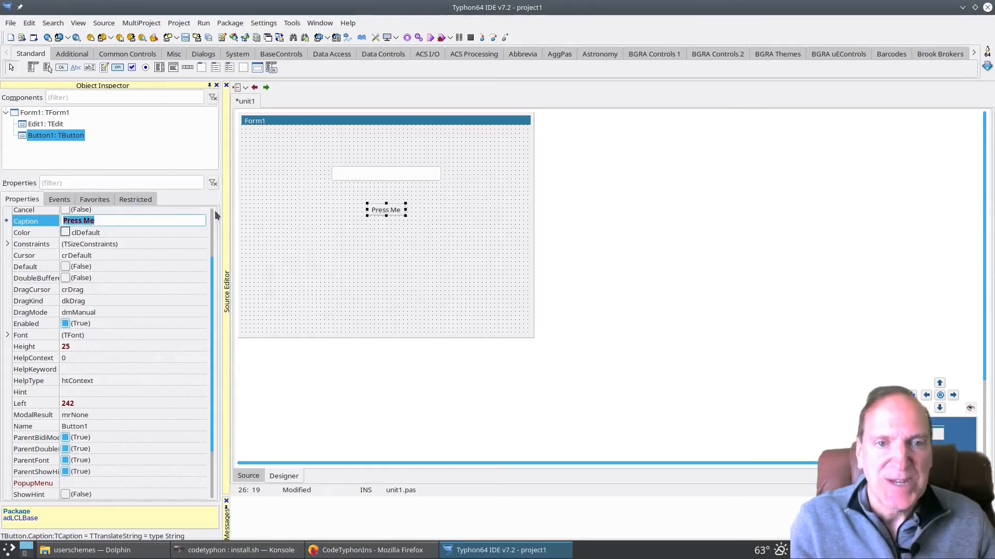
# - Enable AutoSize on Button1 and show its Events list
pyautogui.scroll(3)
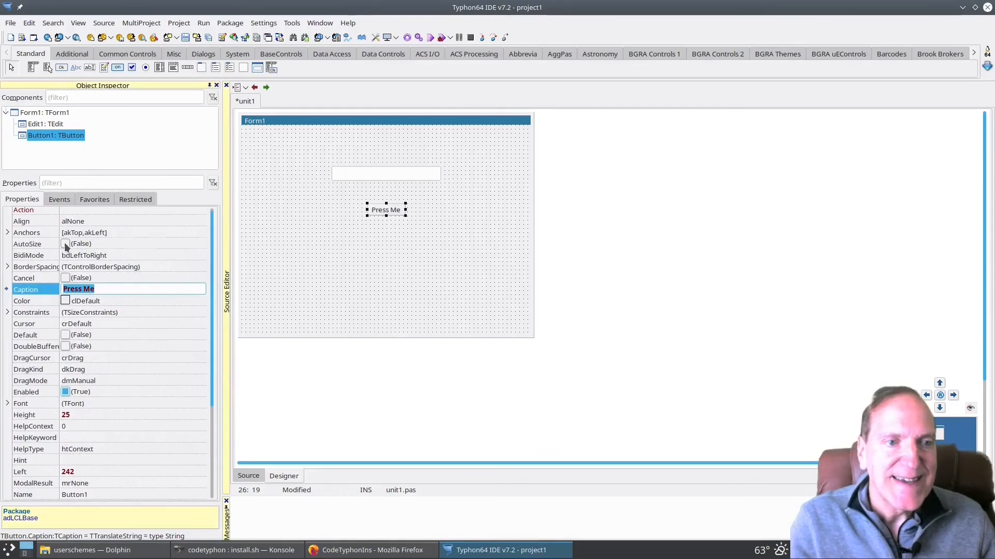
pyautogui.click(65, 244)
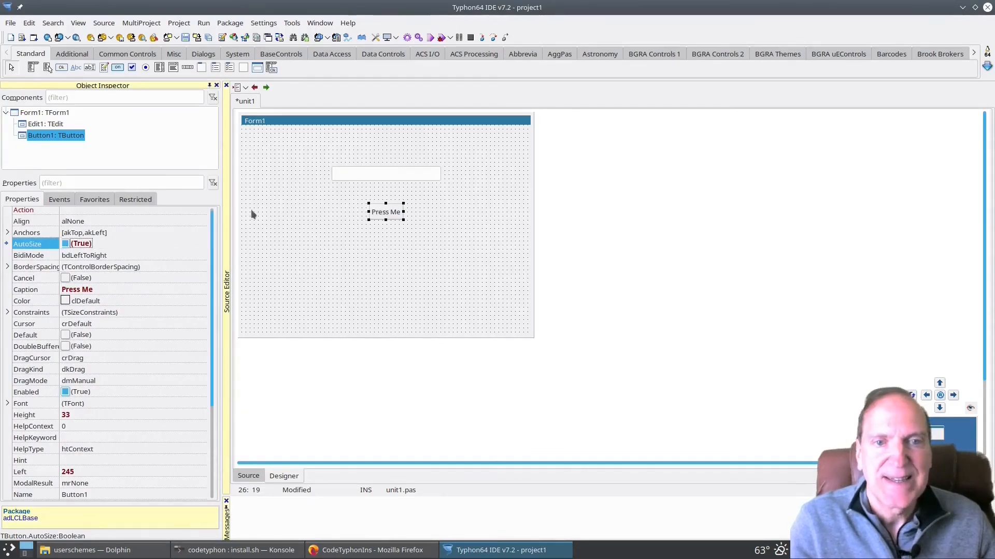
pyautogui.click(58, 199)
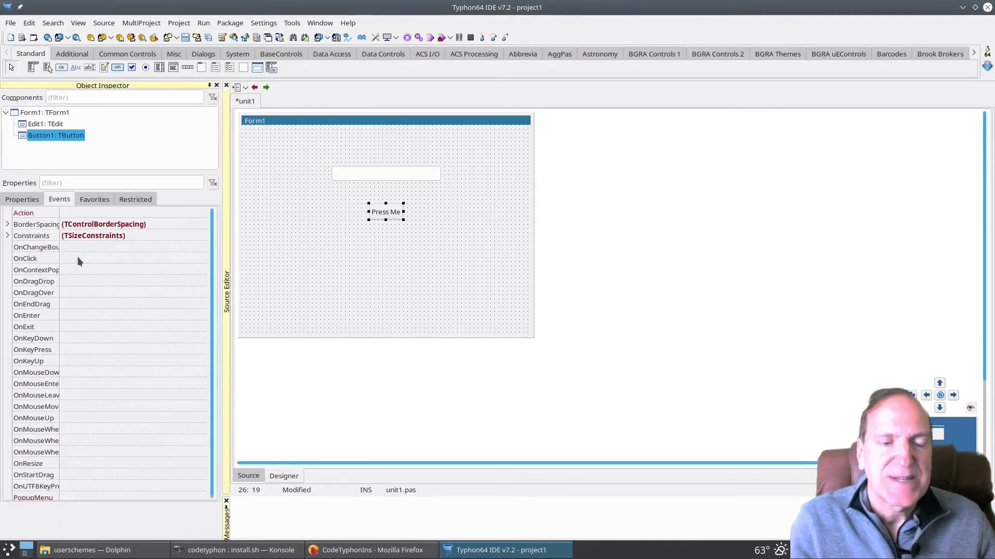
# - Generate the Button1Click OnClick handler and type ShowMessage(Edit1. in its body
pyautogui.doubleClick(37, 258)
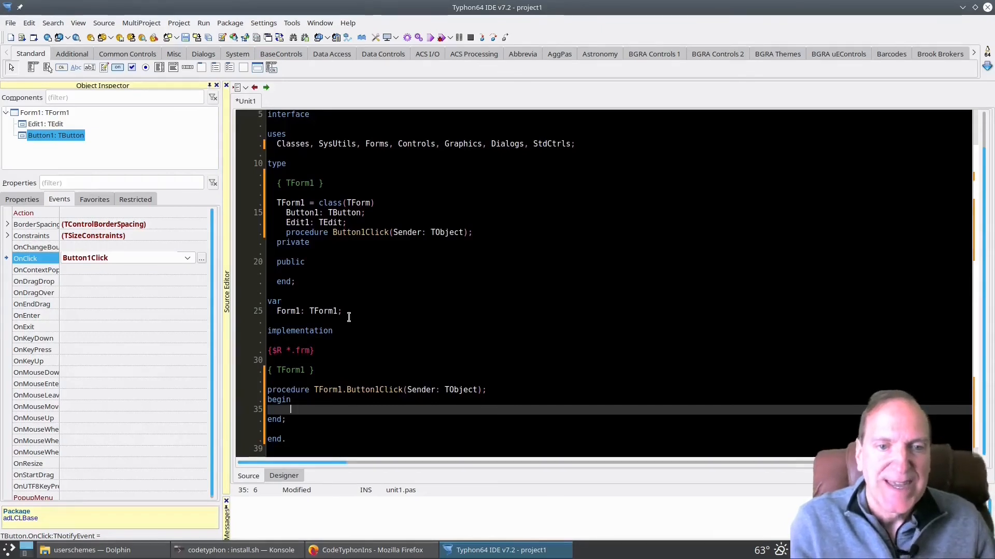
pyautogui.write('ShowMessage(')
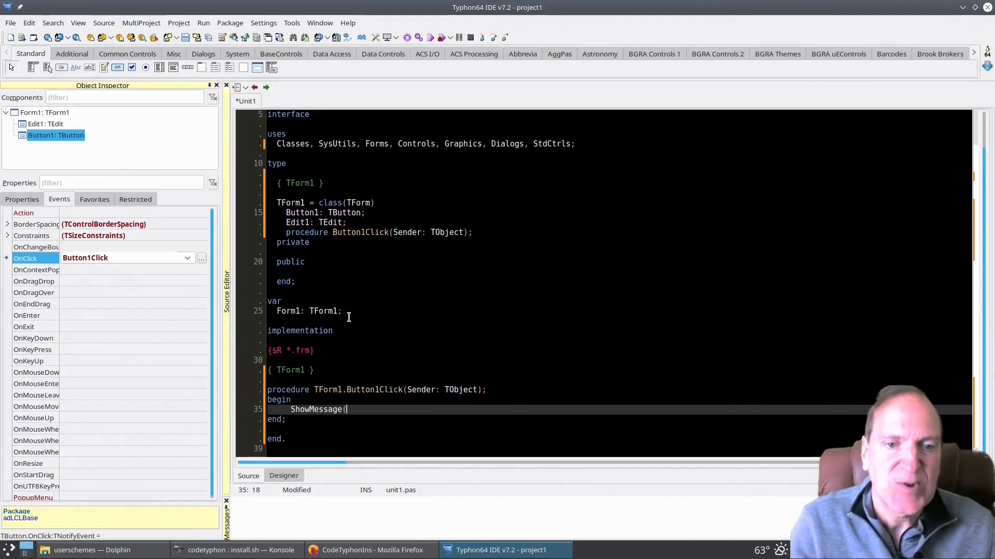
pyautogui.write('Ed')
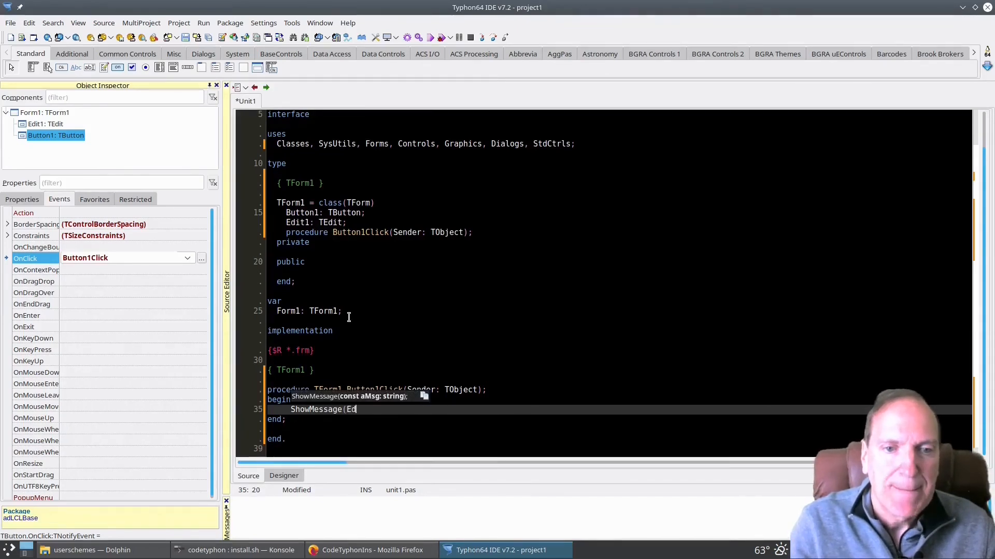
pyautogui.write('it1.')
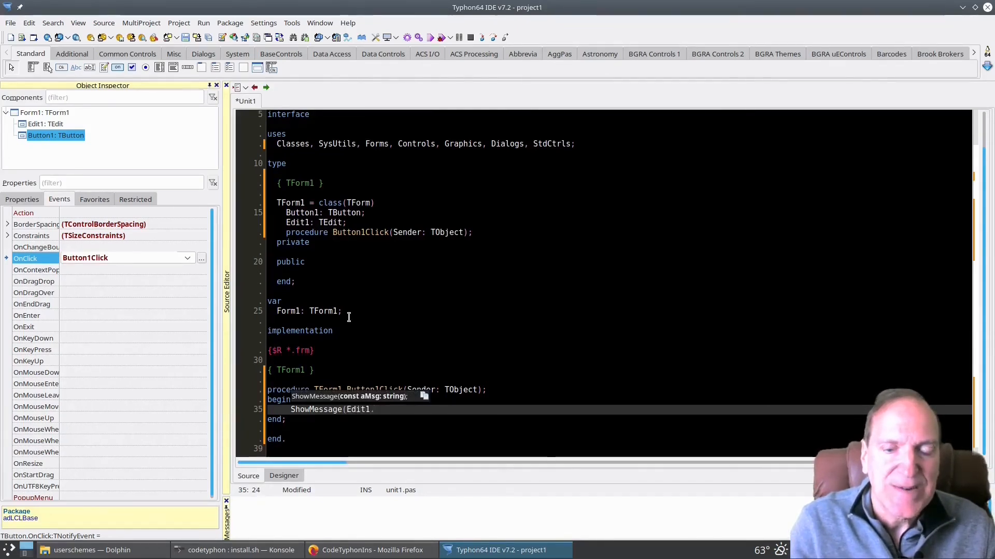
pyautogui.write('.')
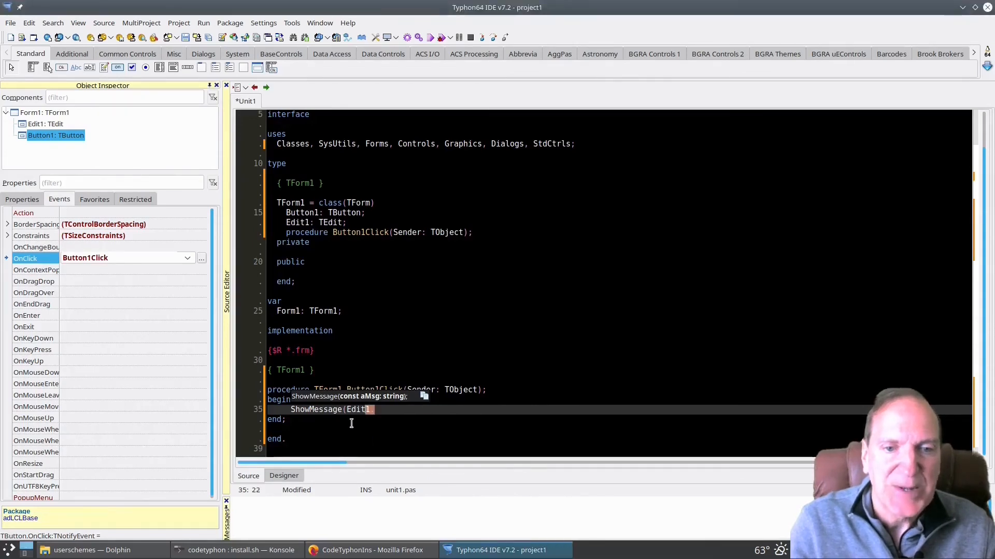
pyautogui.write('.')
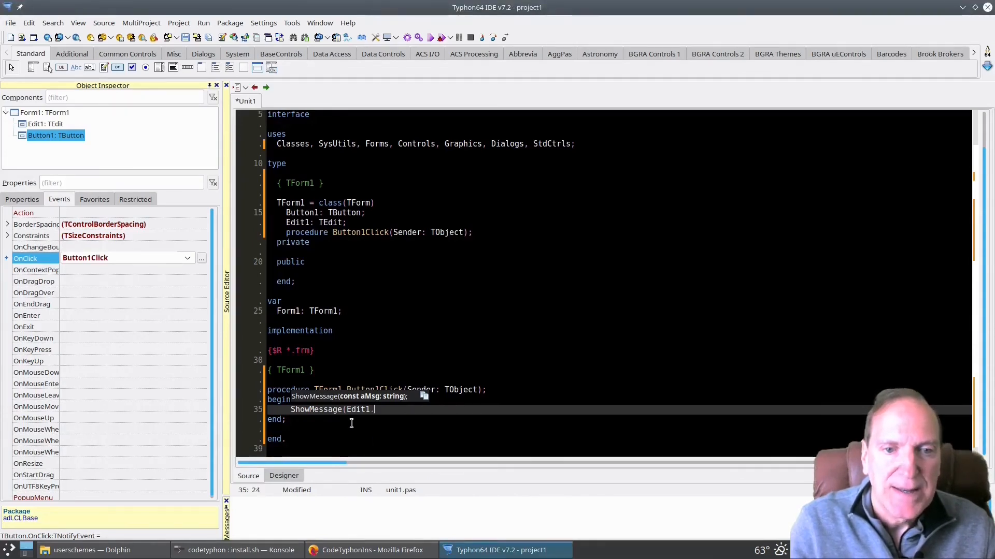
pyautogui.write('.')
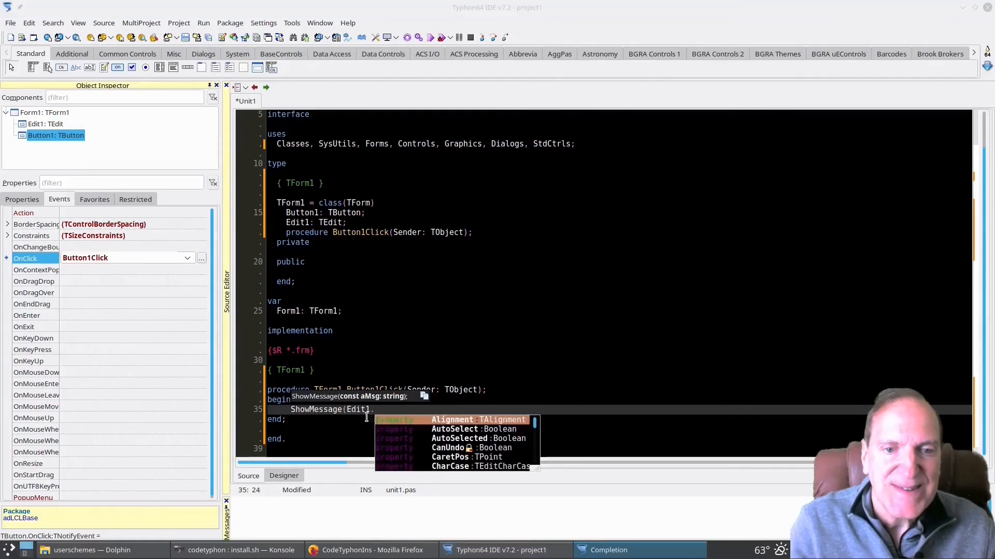
pyautogui.write('.')
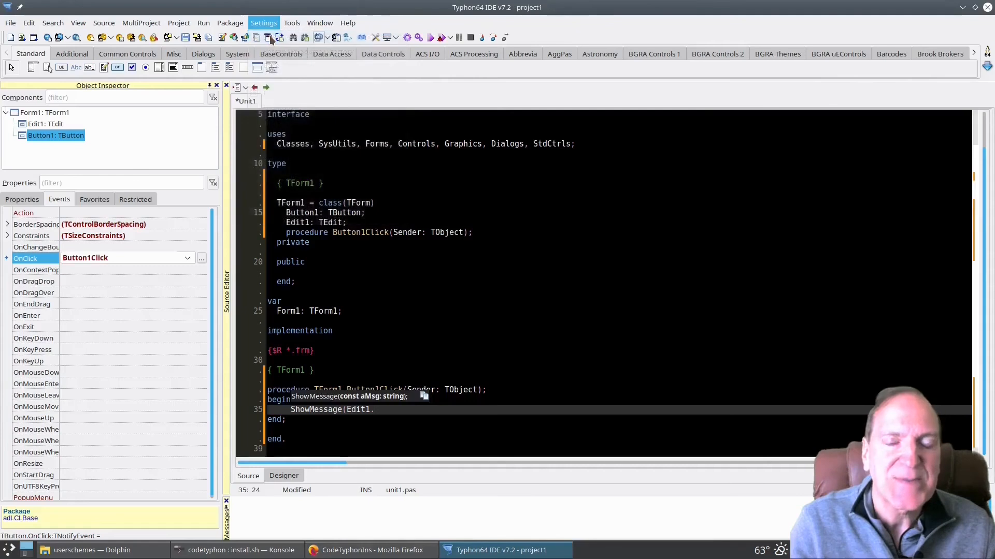
pyautogui.click(263, 23)
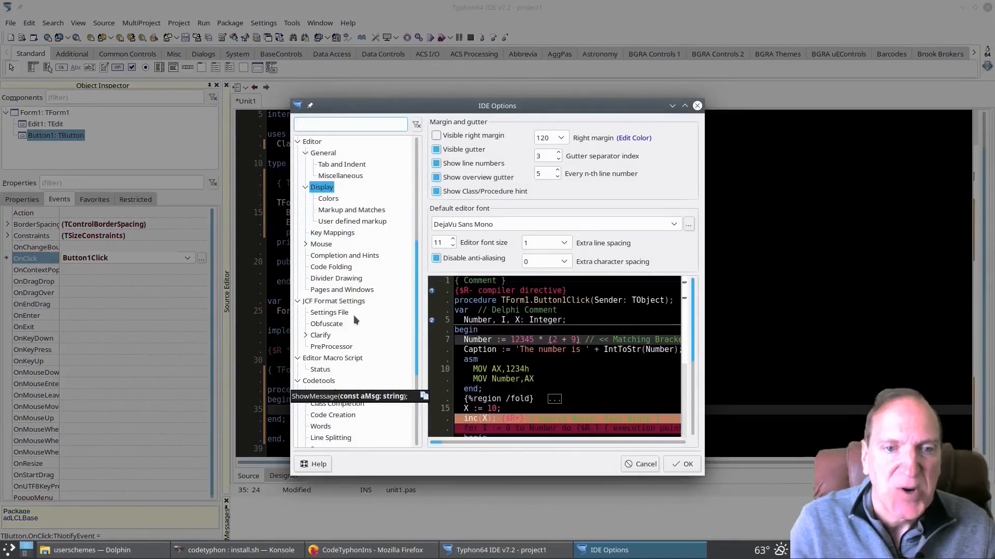
pyautogui.click(344, 255)
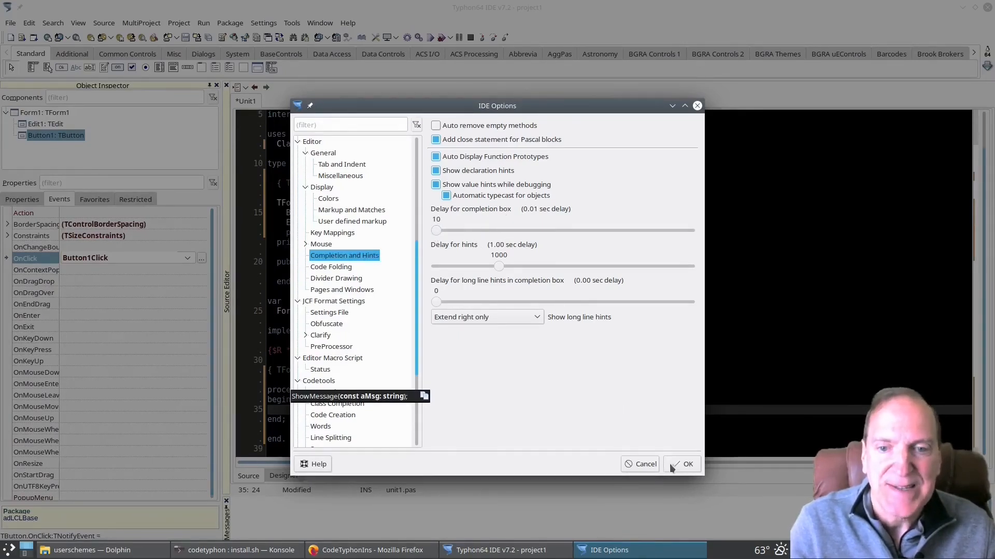
pyautogui.click(687, 463)
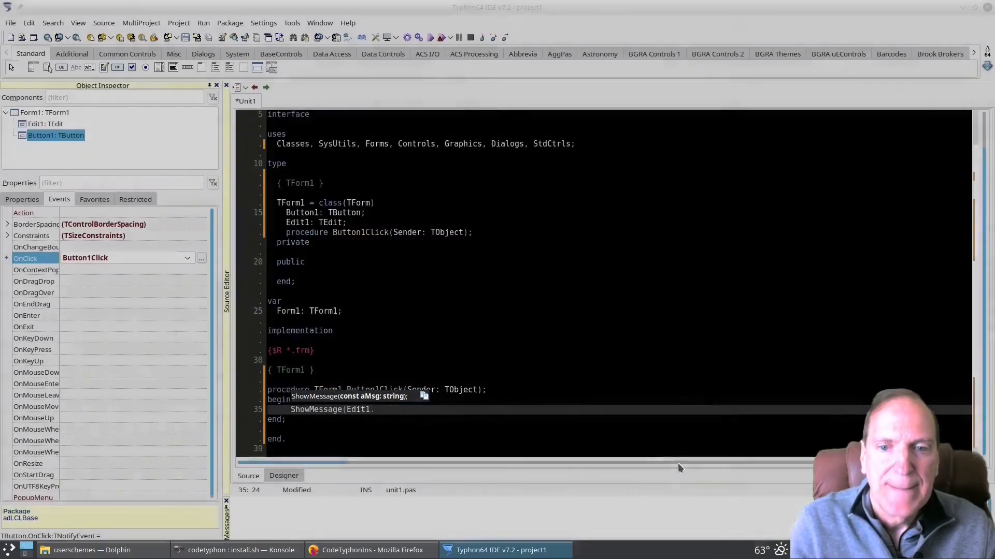
# - Complete the handler line as ShowMessage(Edit1.Text);
pyautogui.doubleClick(359, 409)
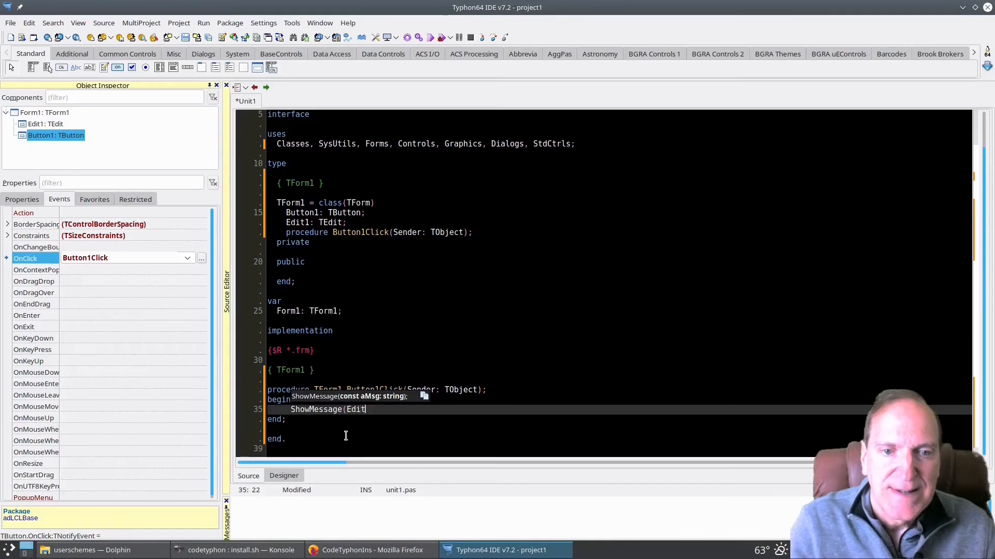
pyautogui.write('.')
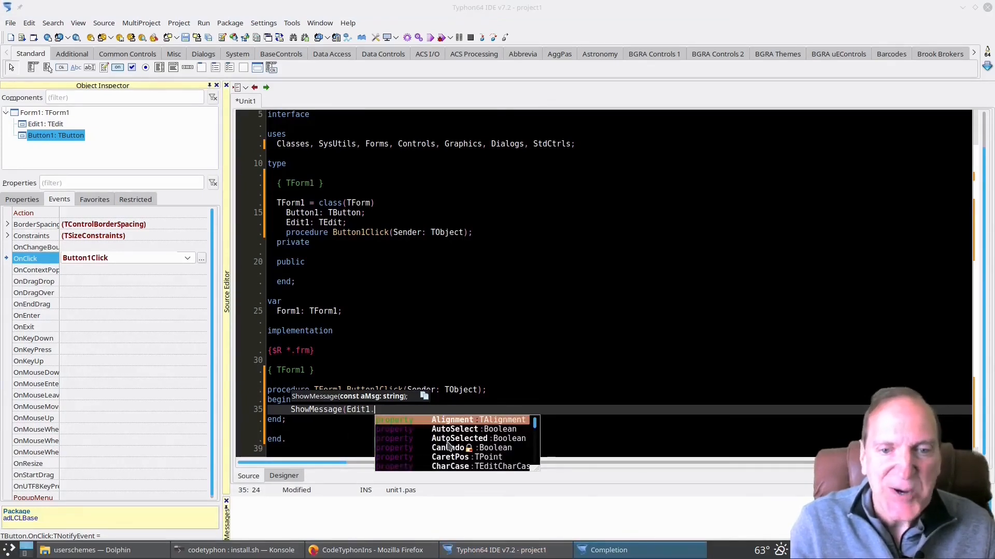
pyautogui.write('Text)')
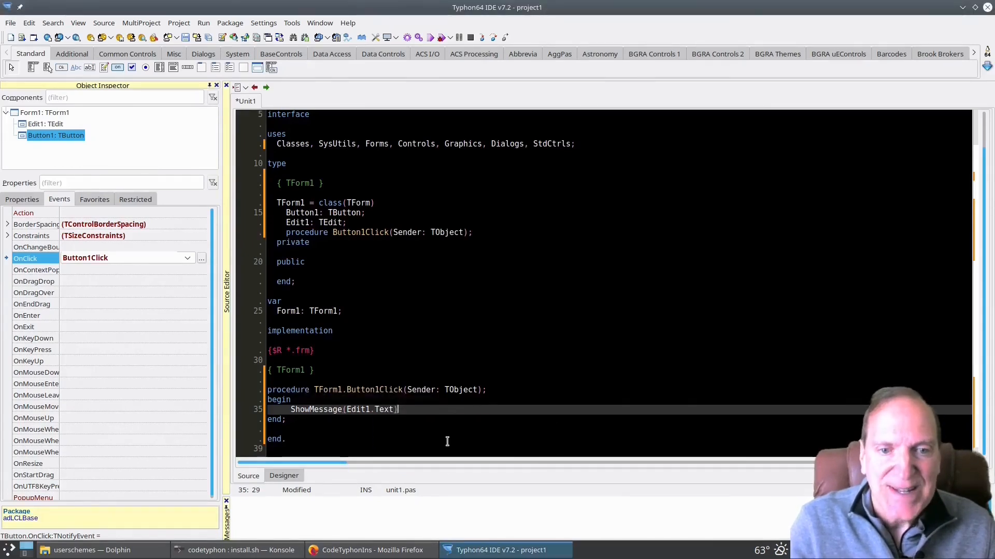
pyautogui.write(';')
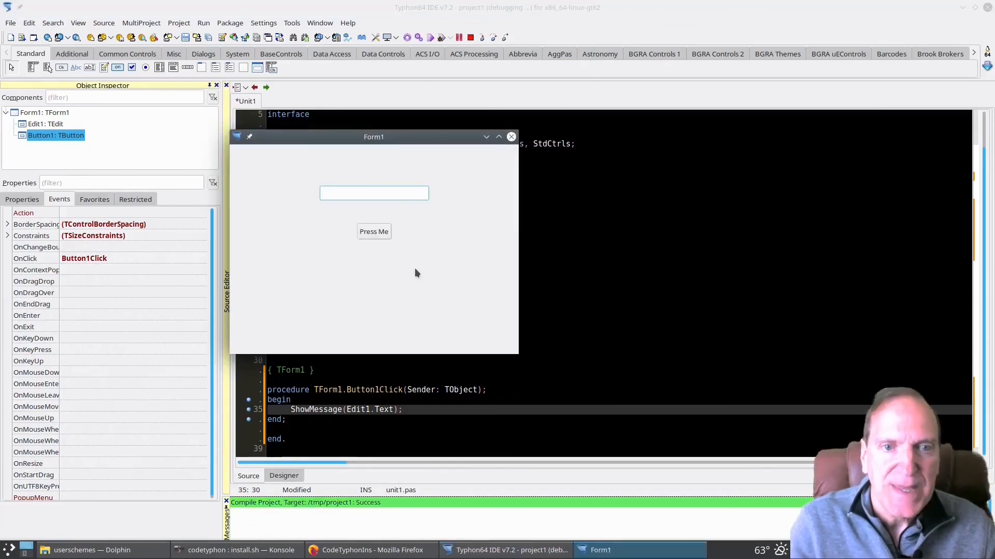
# - Enter 'Hi There' in the running form, press Press Me, dismiss the message, close Form1
pyautogui.click(374, 192)
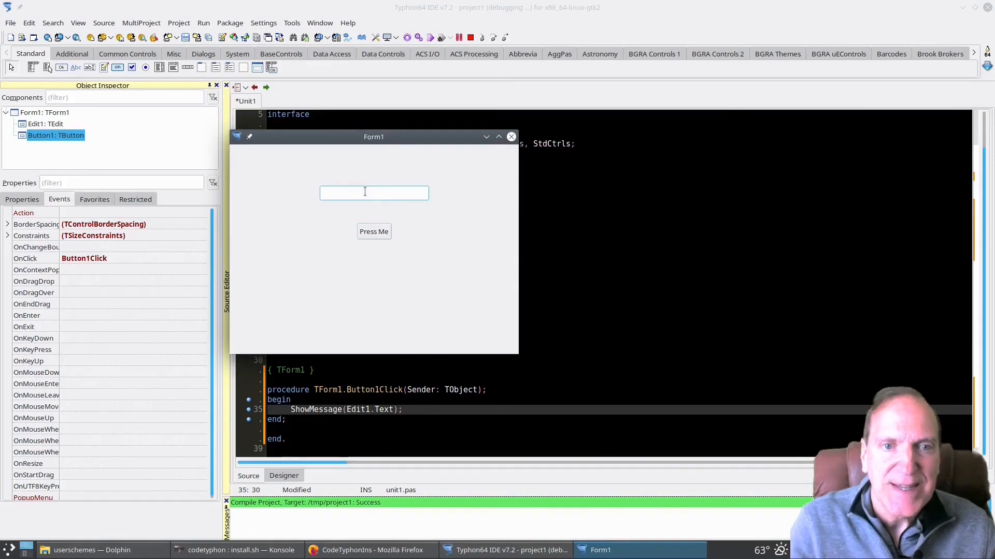
pyautogui.write('Hi There!')
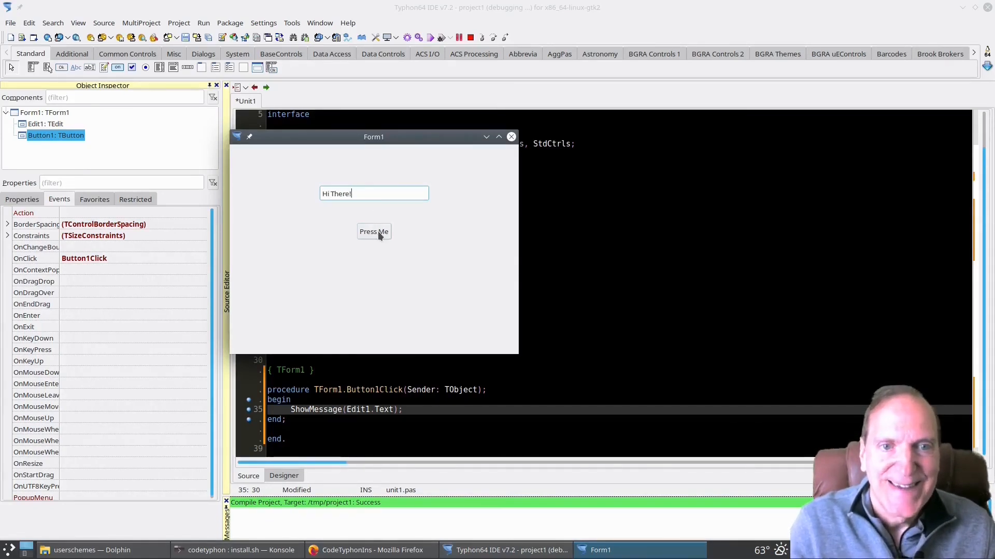
pyautogui.click(373, 231)
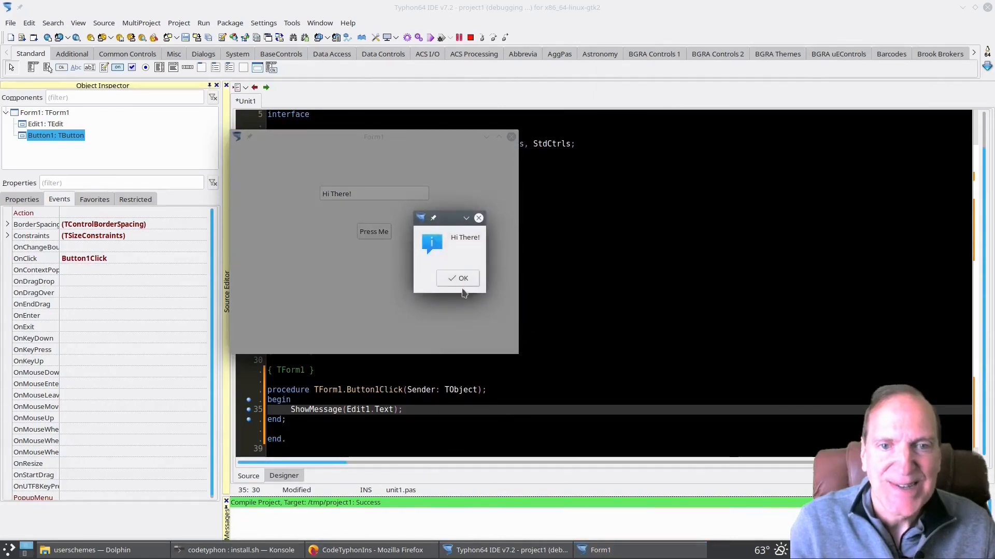
pyautogui.click(457, 279)
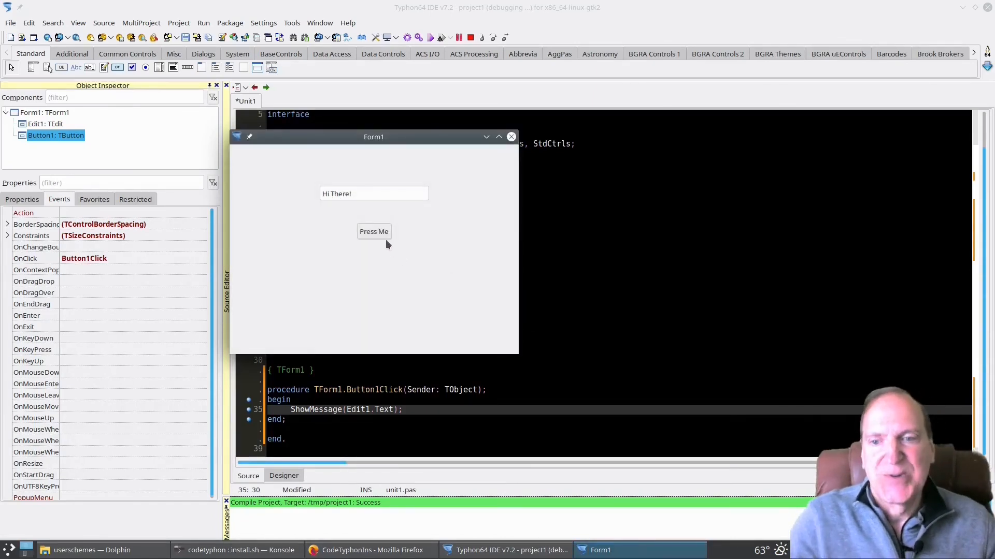
pyautogui.moveTo(511, 137)
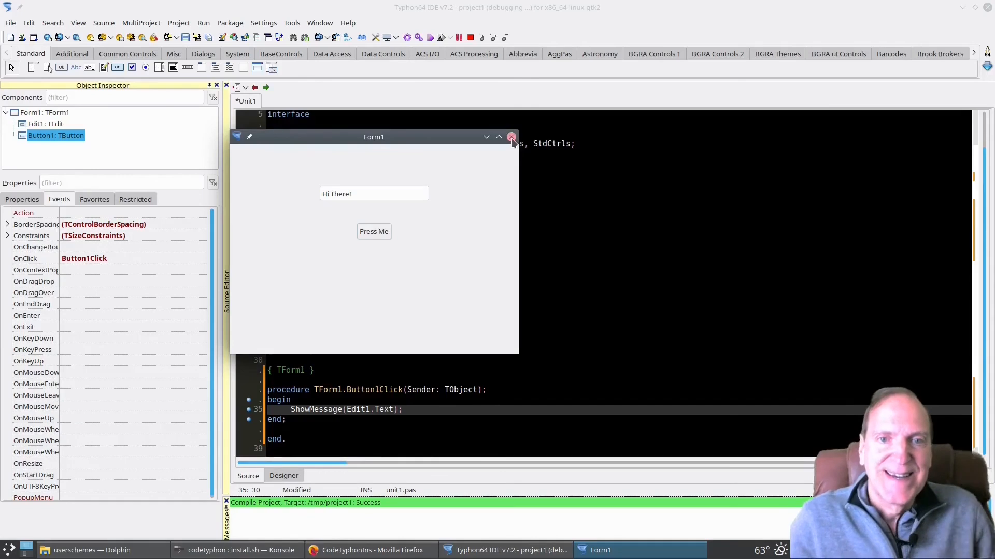
pyautogui.click(511, 136)
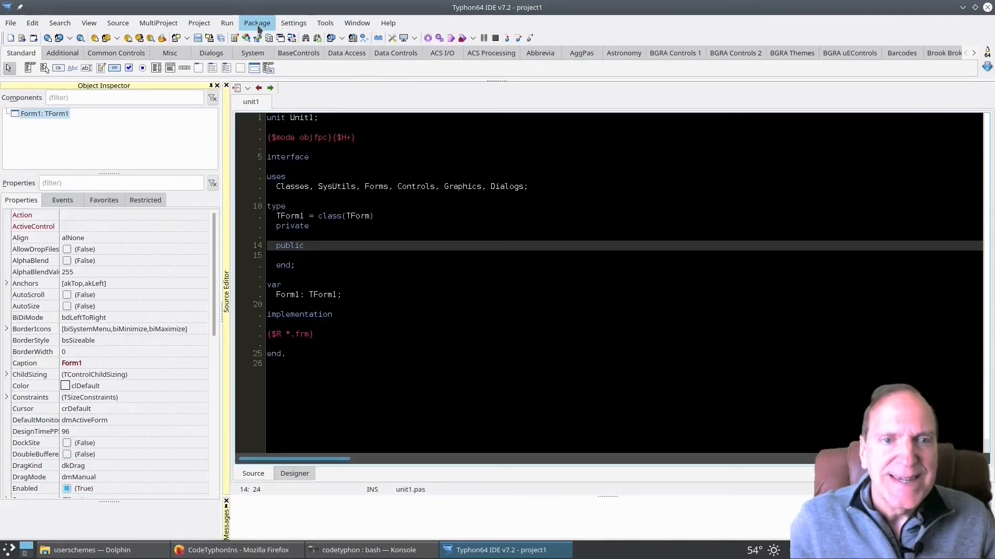
# - Open the CodeTyphonIns 7.20 download details from the PilotLogic downloads page
pyautogui.click(374, 246)
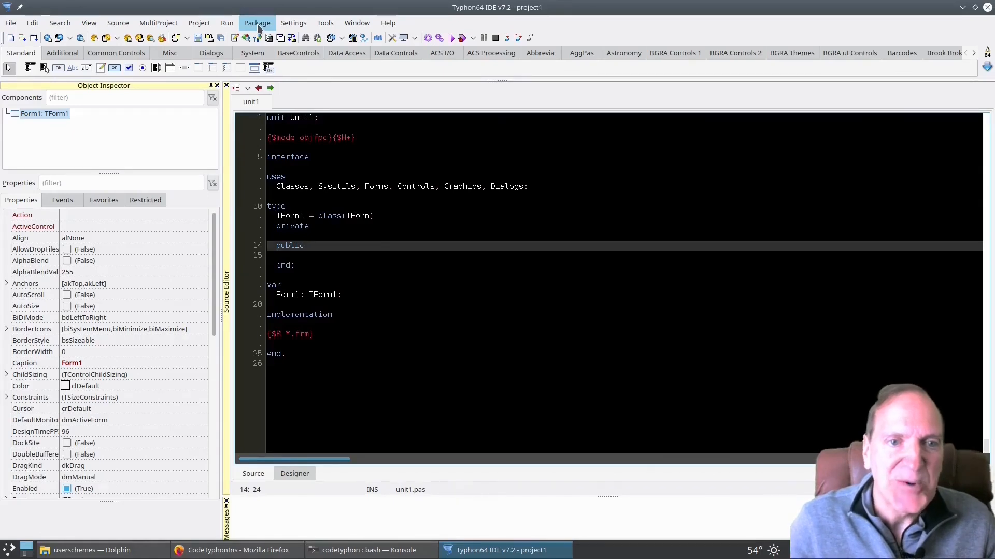
pyautogui.moveTo(487, 171)
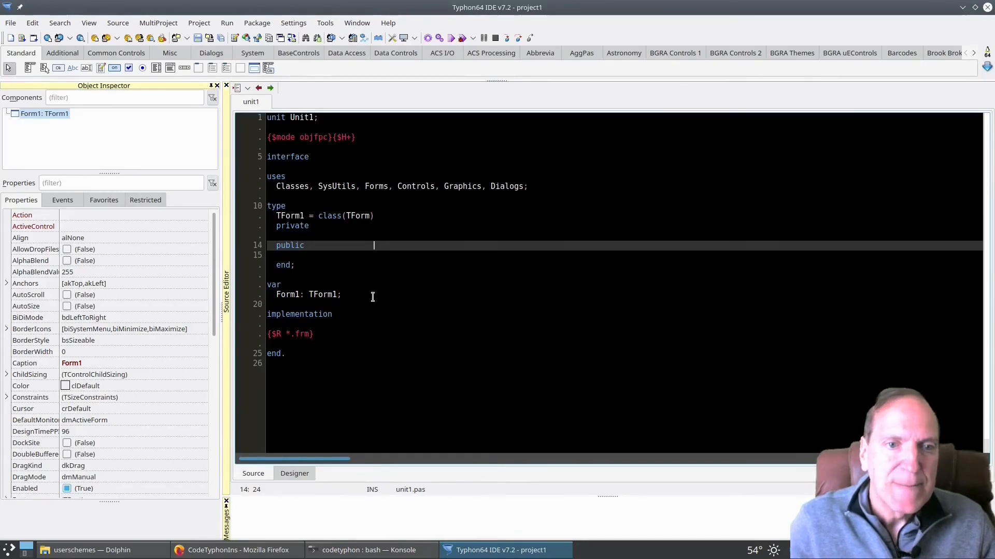
pyautogui.click(373, 295)
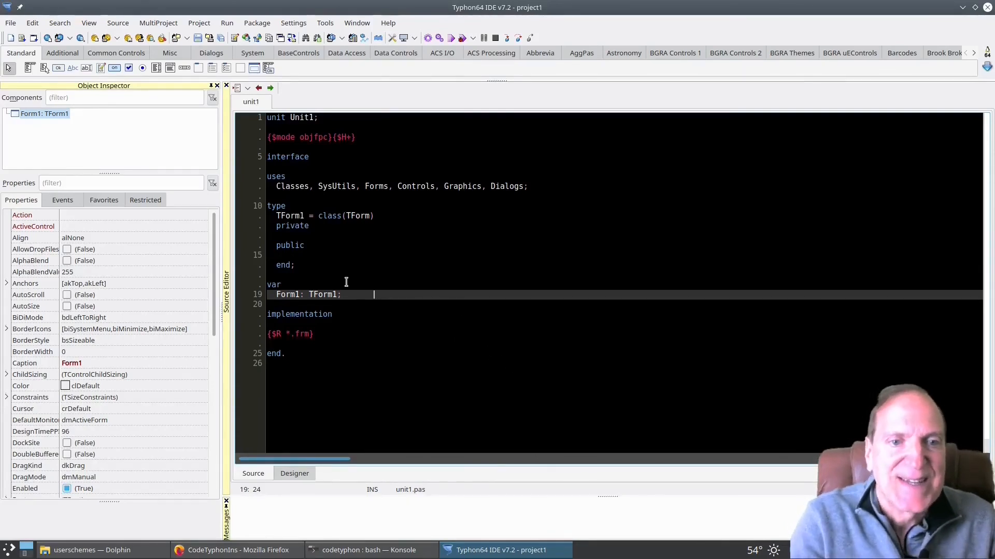
pyautogui.click(243, 550)
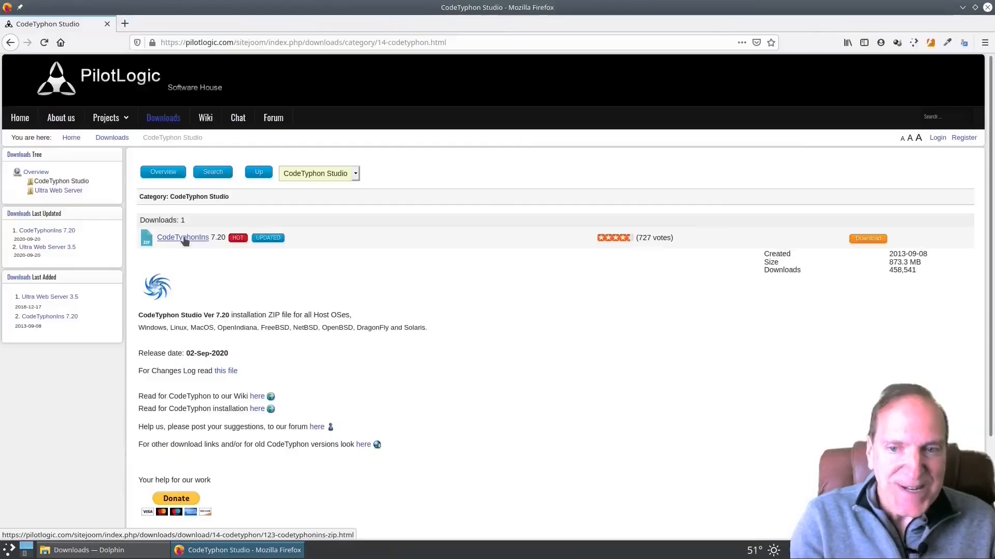
pyautogui.click(182, 236)
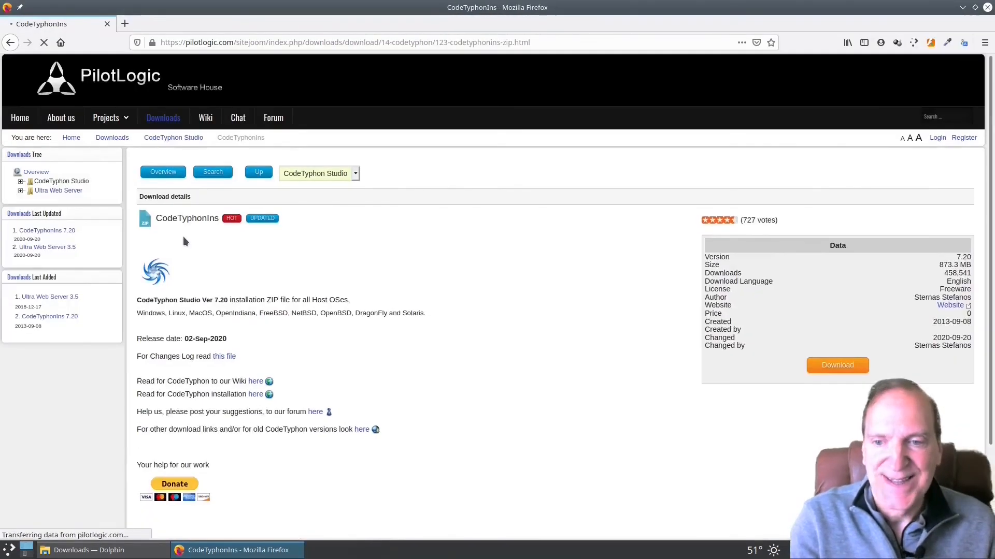